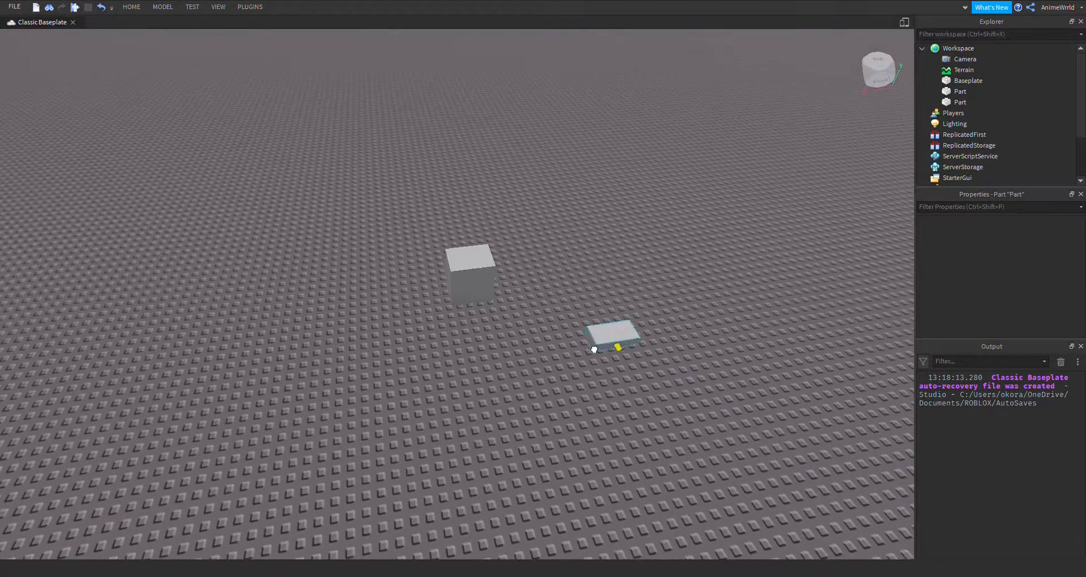
- Insert a new Script inside the cube Part and open it, showing the default print line
left_click(610, 336)
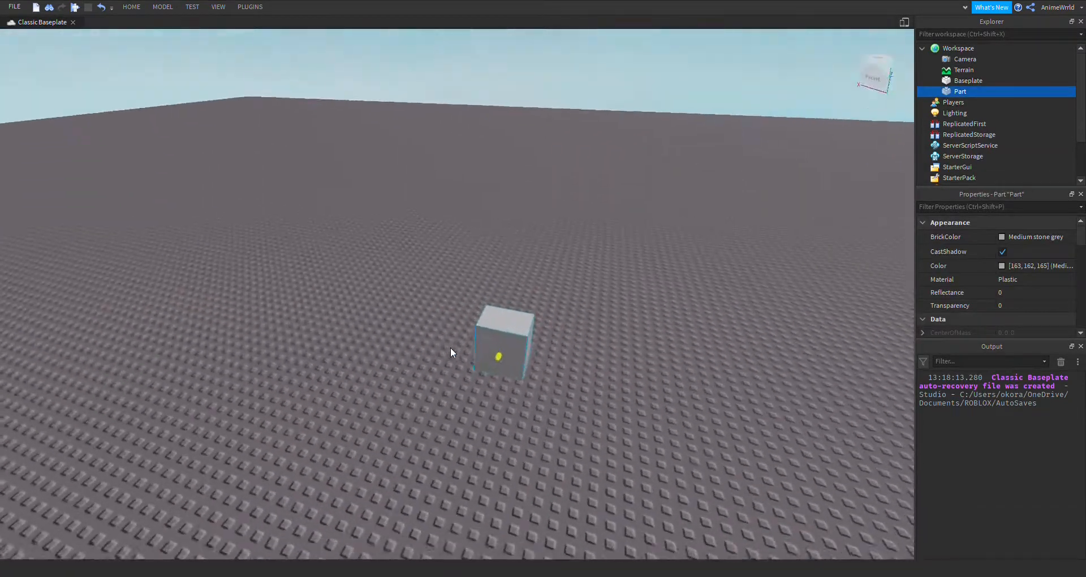
left_click(968, 81)
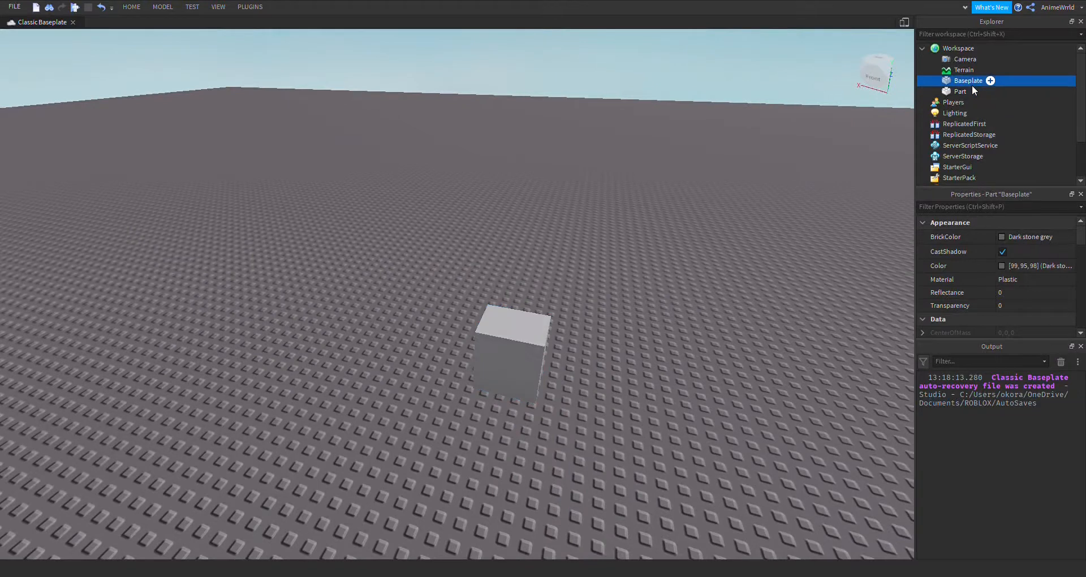
left_click(961, 91)
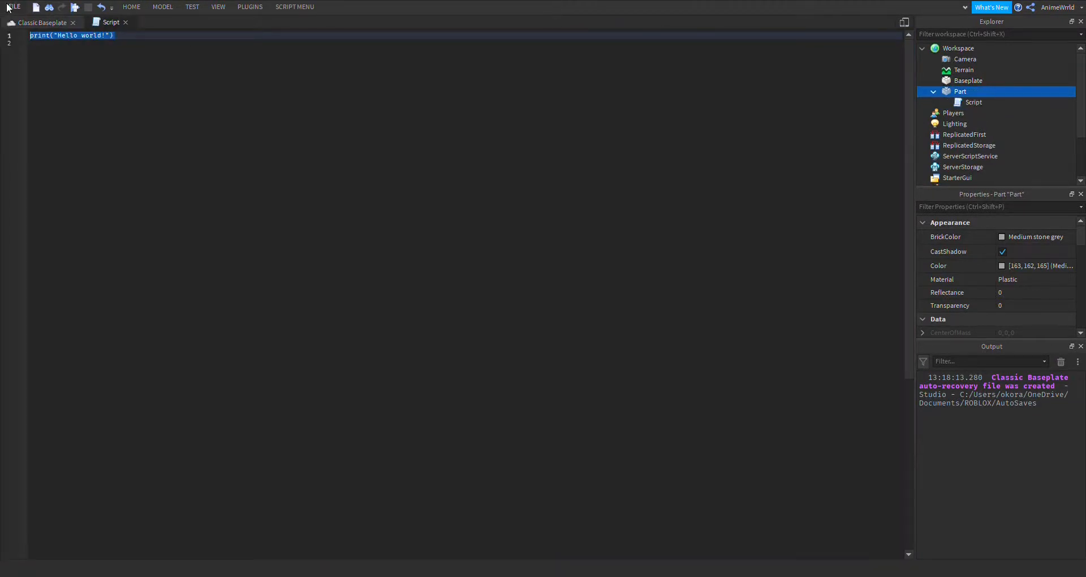
- Replace the hello-world line with local part = script.Parent
type("local")
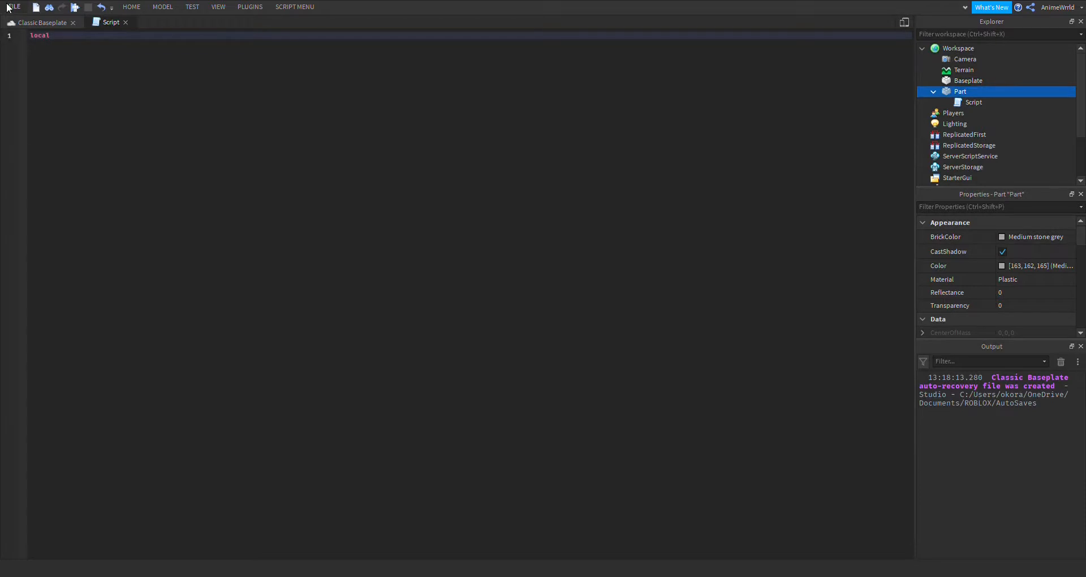
type("part =")
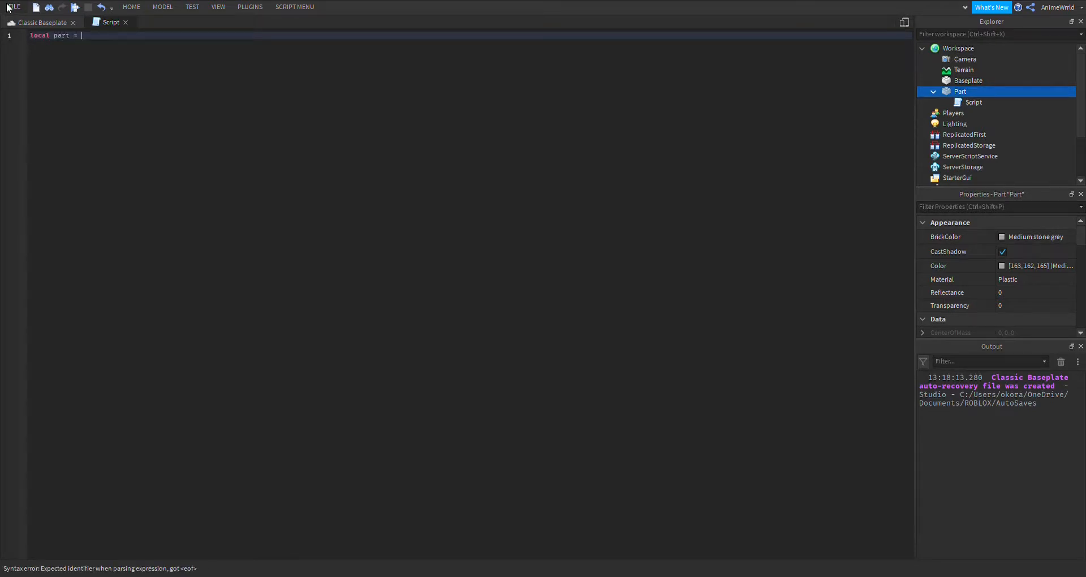
type("script")
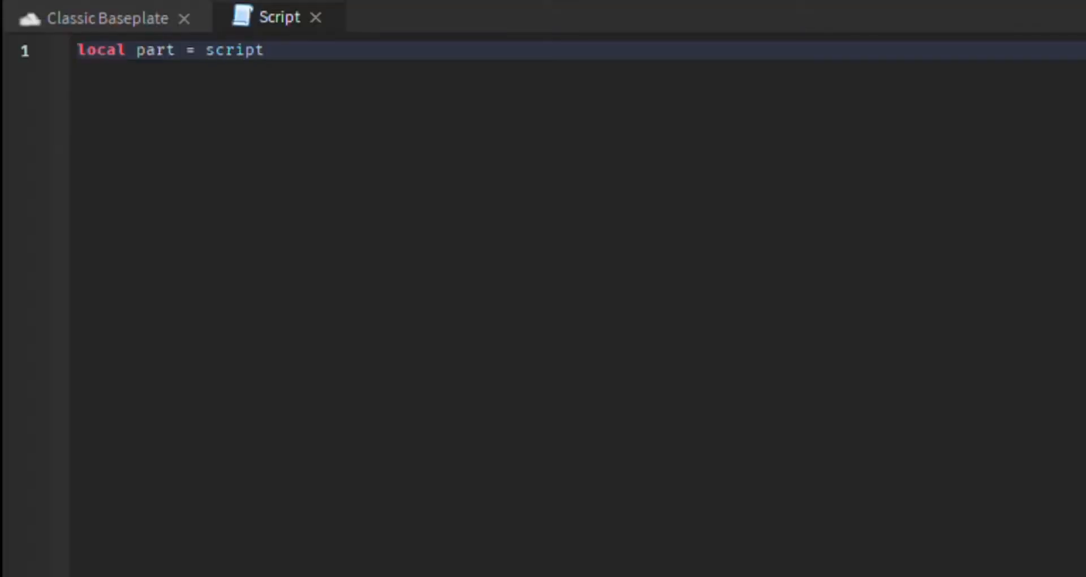
type(".")
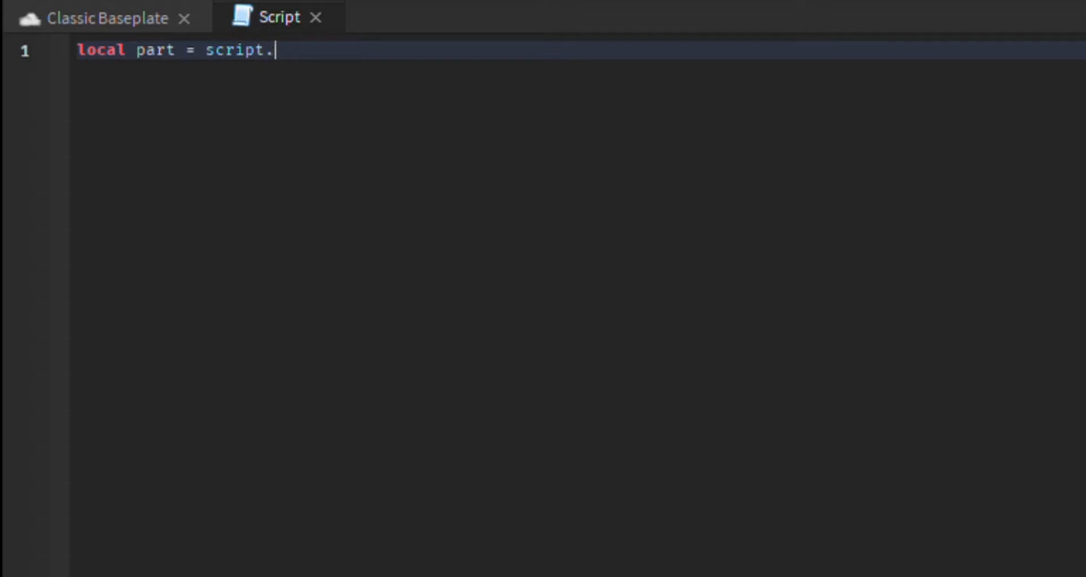
type("Parent")
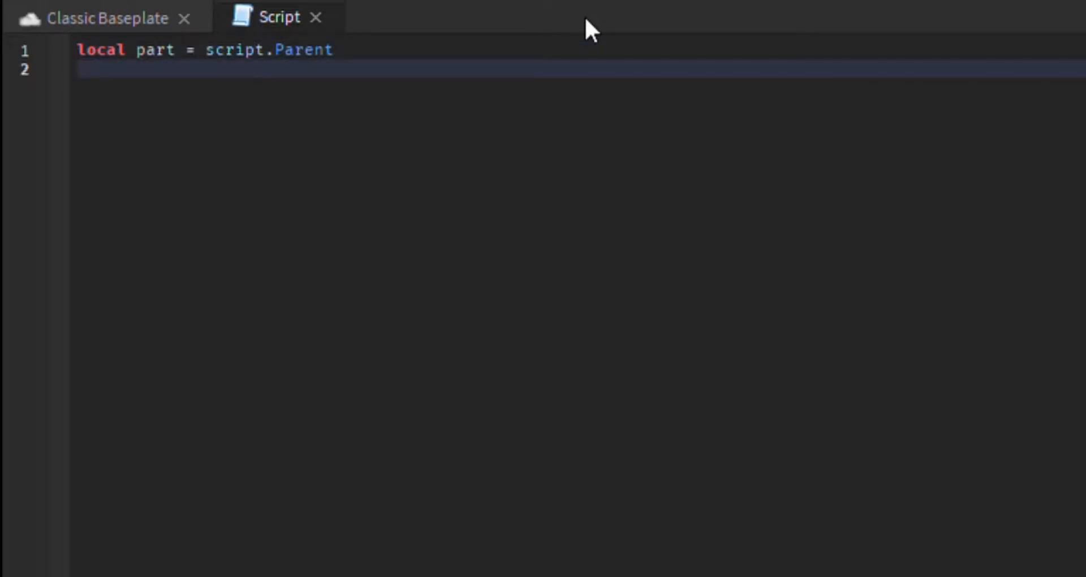
- Add local Tween = game:GetService("TweenService") below it
type("local")
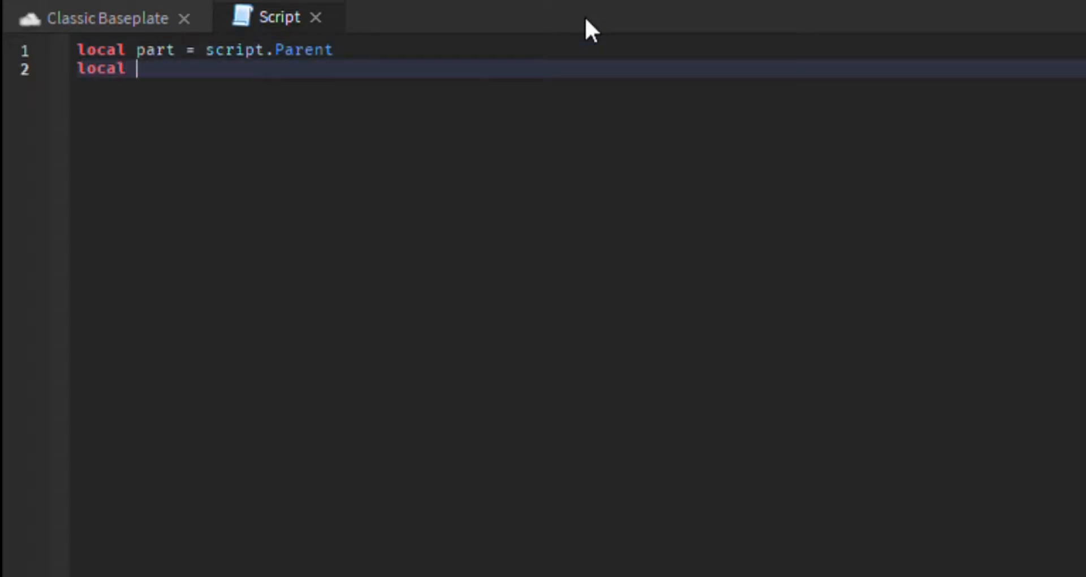
type("Tween -")
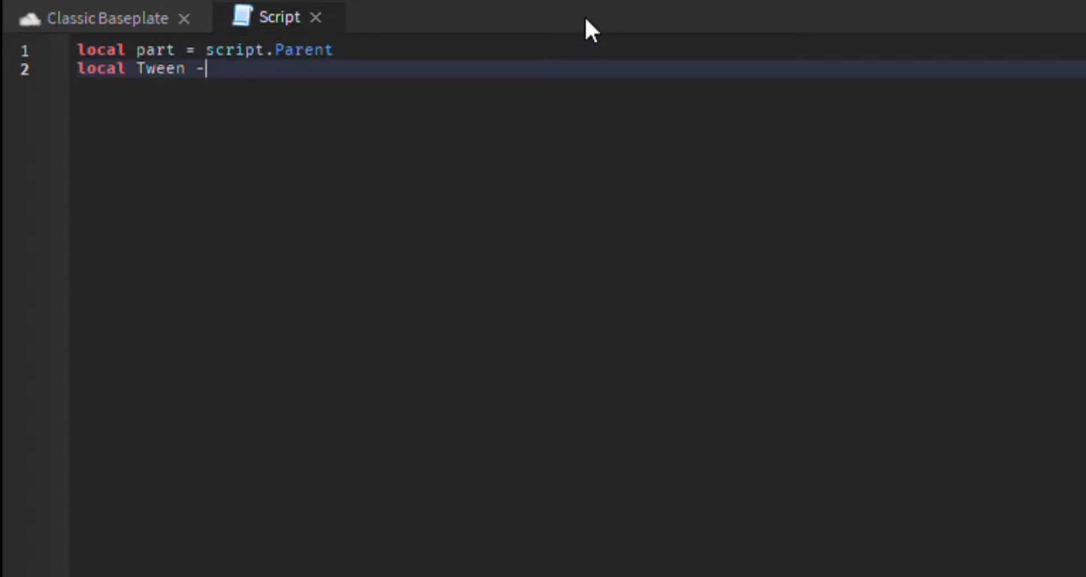
type("= game:GetService(\"")
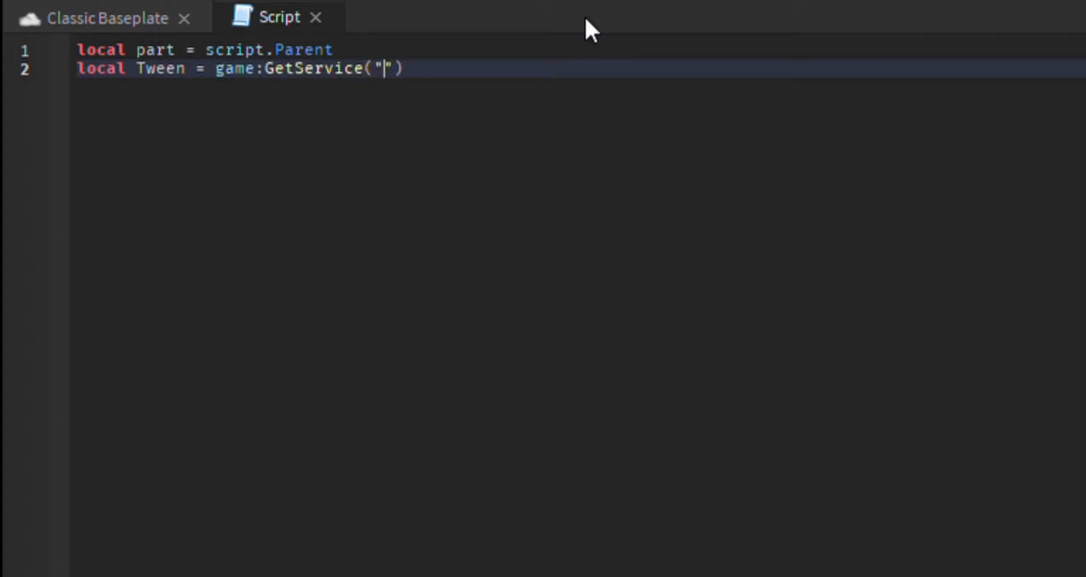
type("TweenService")
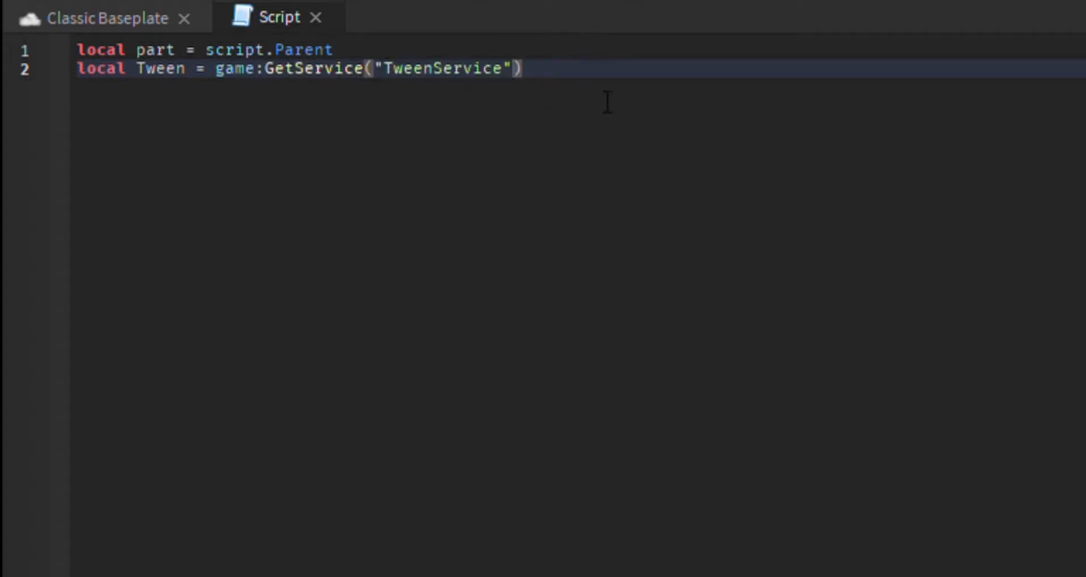
- Add wait(2) with the comment "So it doesnt happen right away" after the variables
key("Enter")
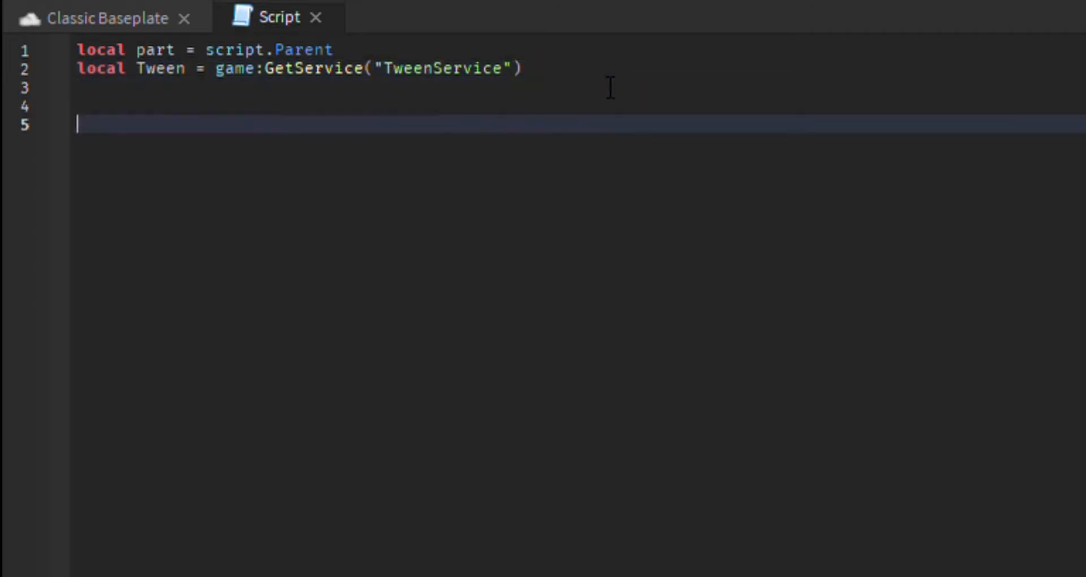
type("wait()")
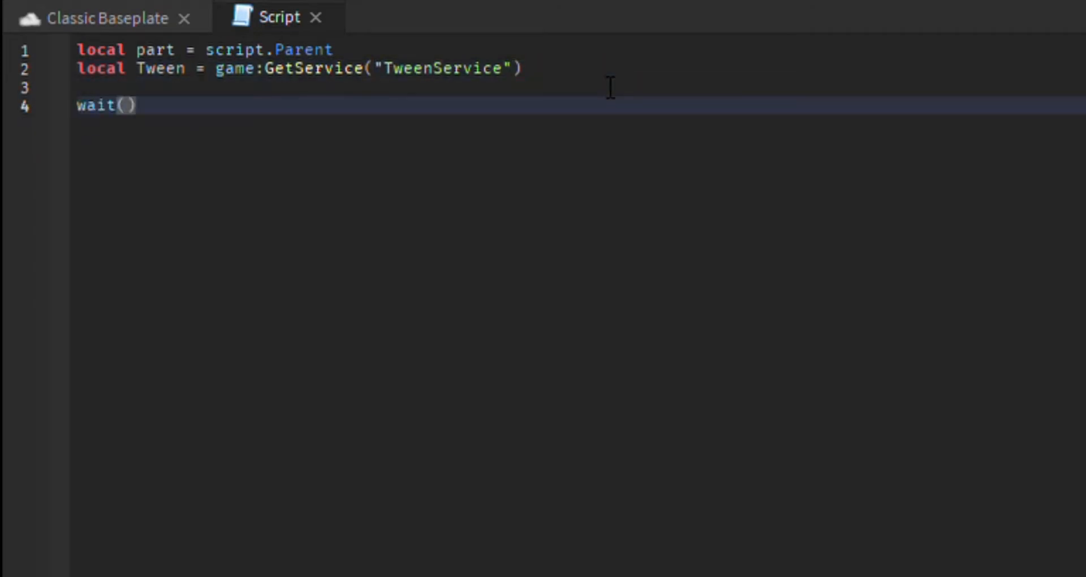
type("2) -- So it doe")
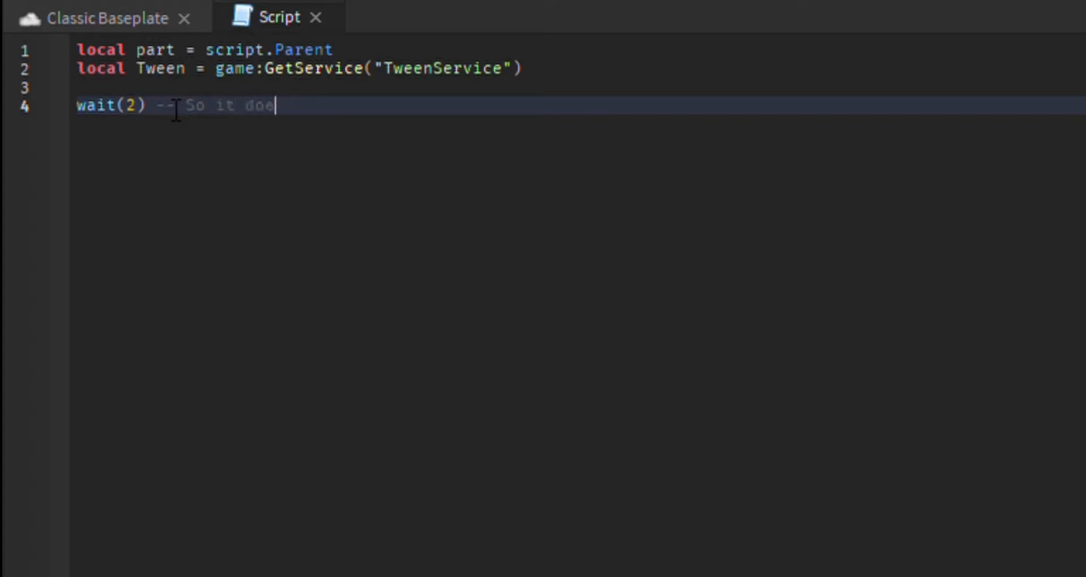
type("snt happen ri")
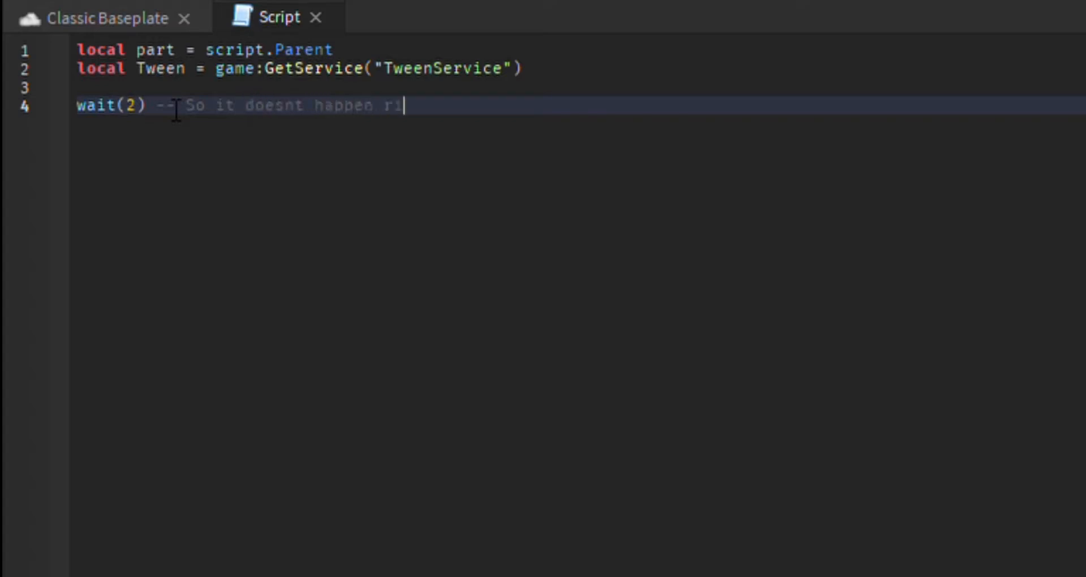
type("ght away")
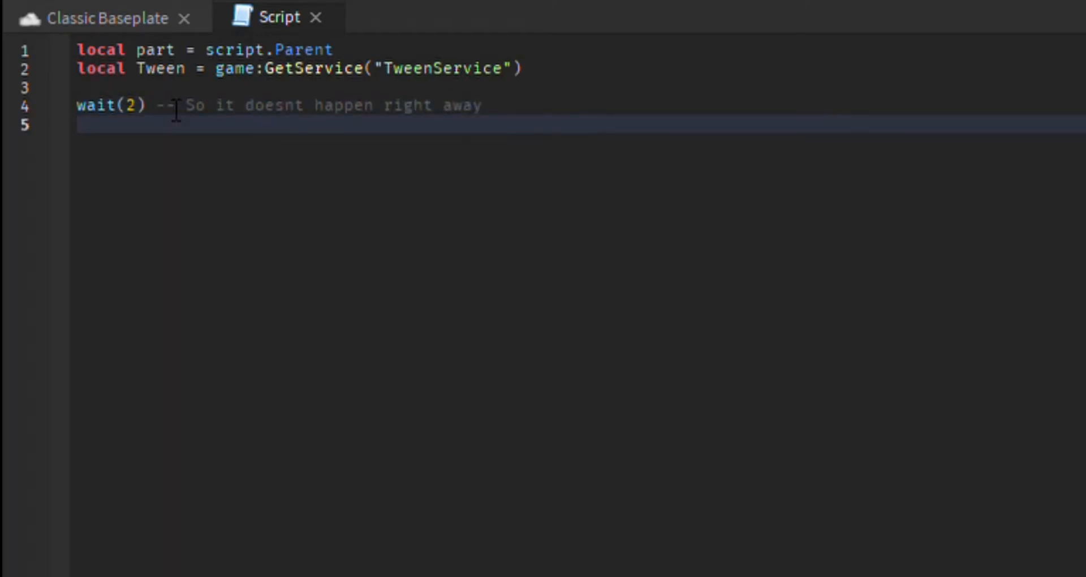
- Declare an empty table: local parttween = {}
type("local")
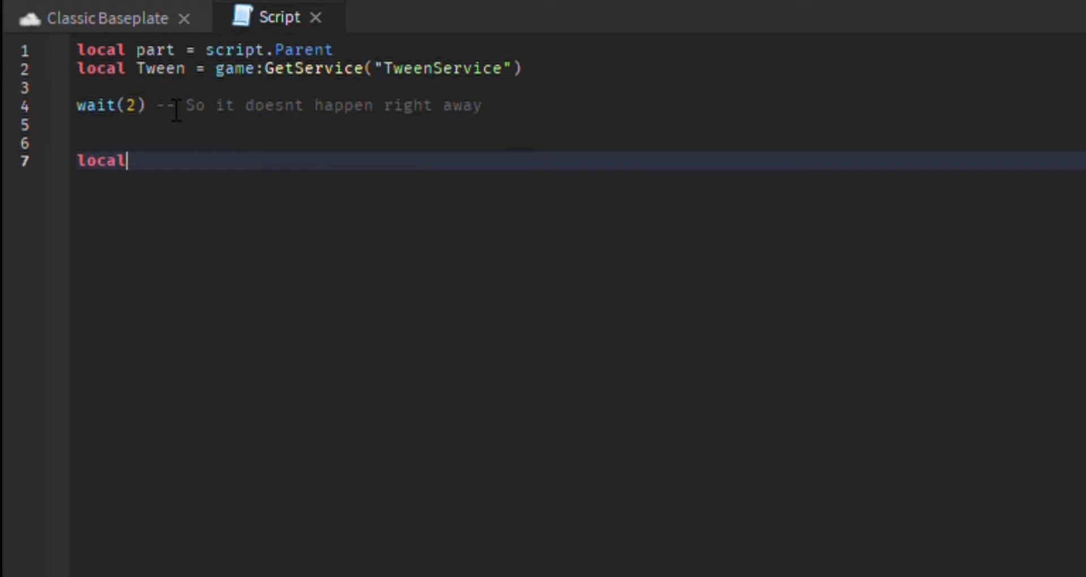
type("p")
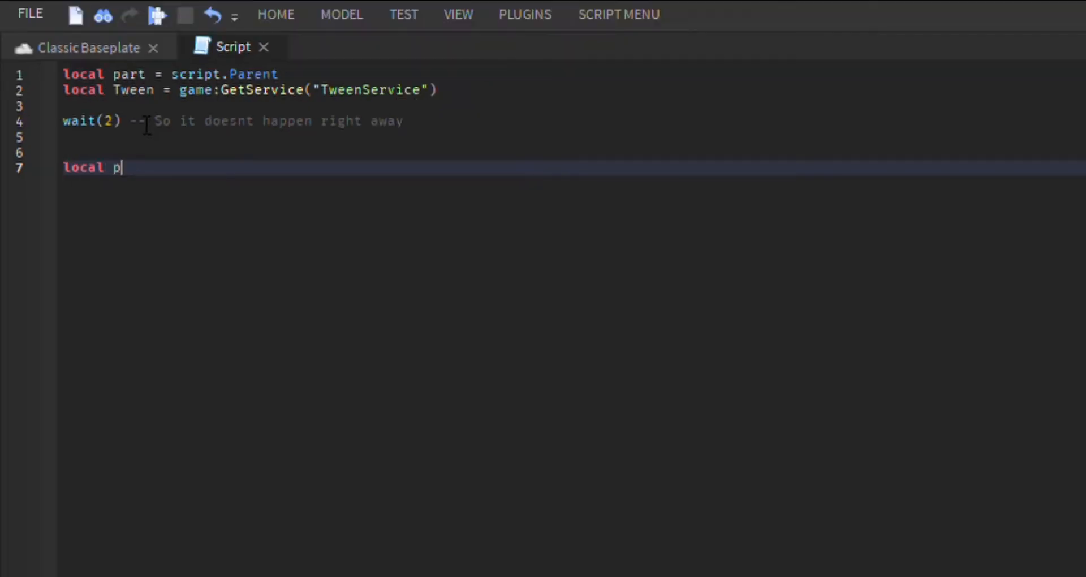
type("art")
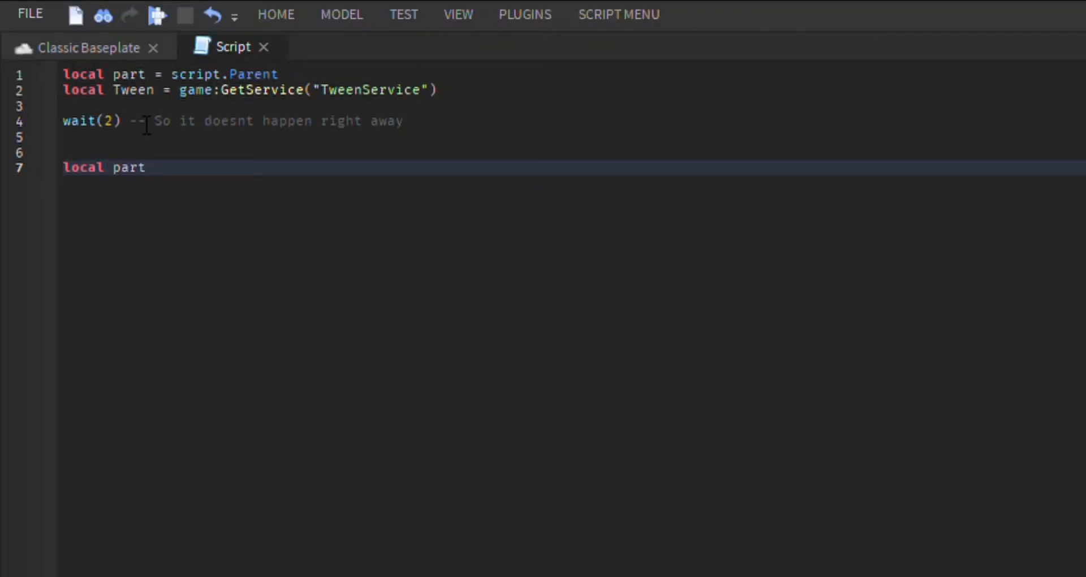
type("tween =")
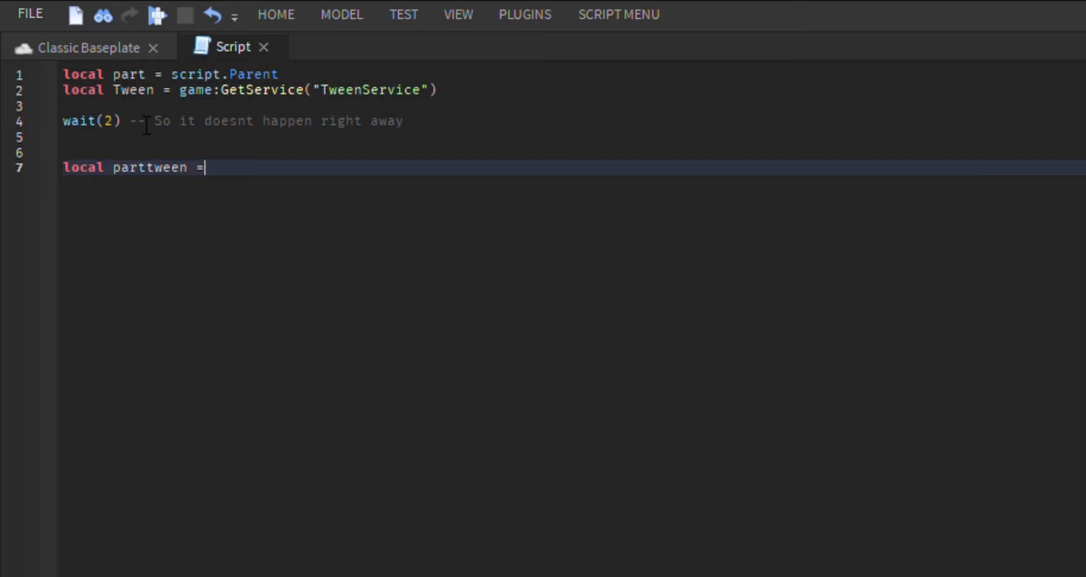
type("{}")
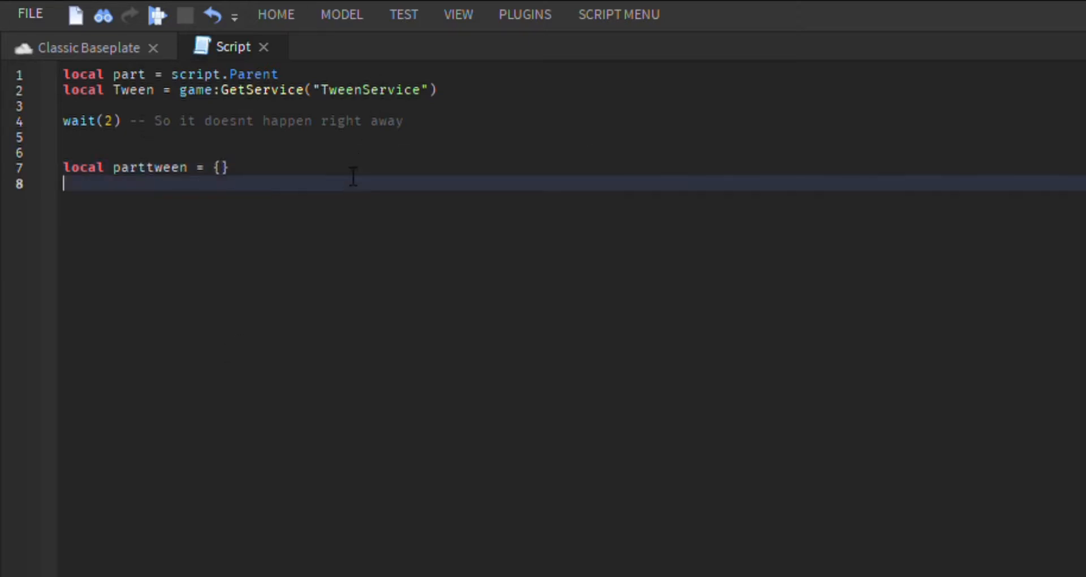
- Begin the parttween.Size = assignment on the next line
type("local pa")
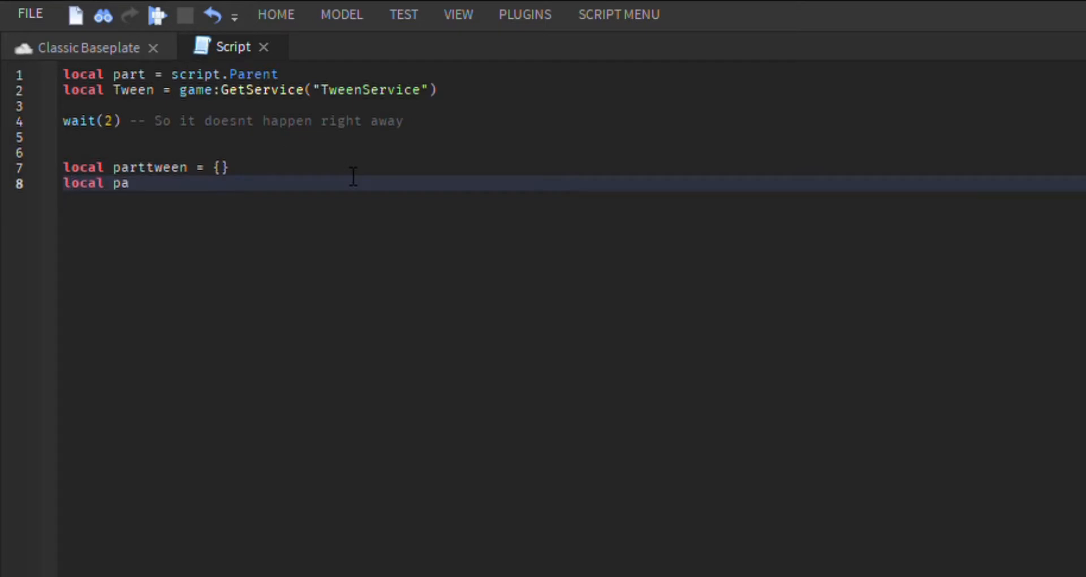
type("rtt")
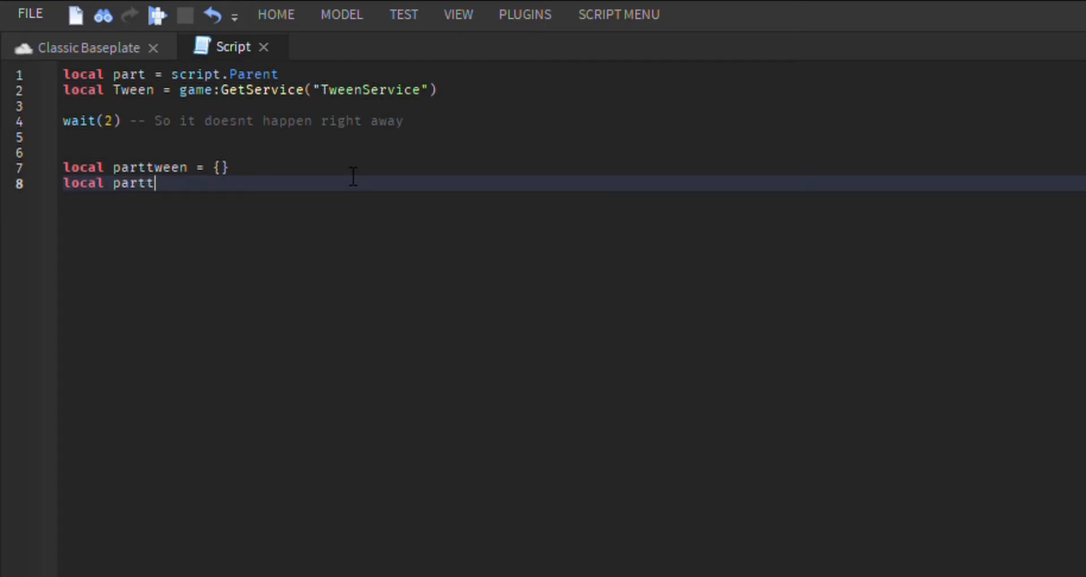
type("ween")
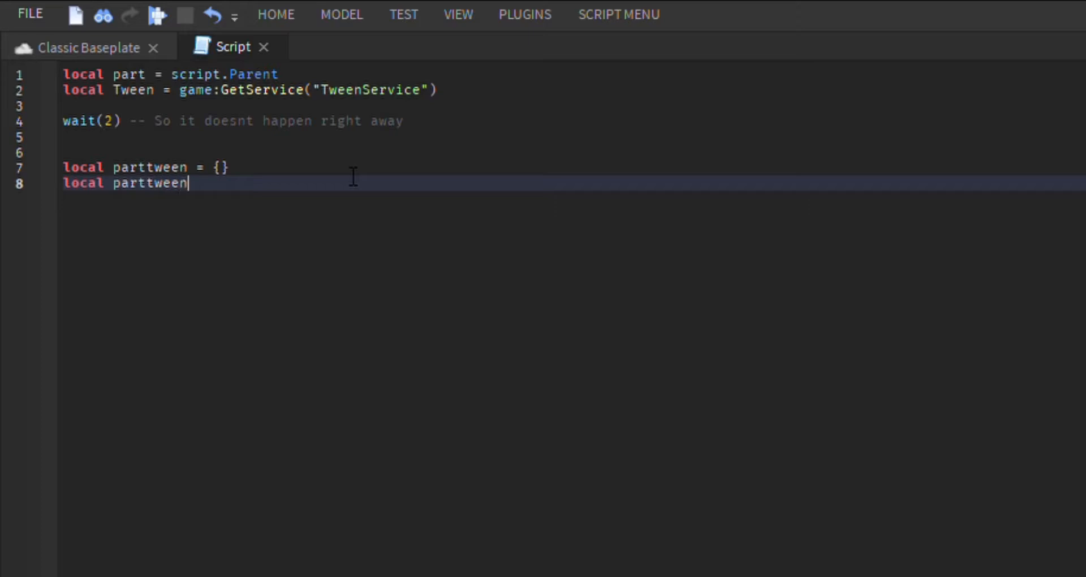
type(".Size")
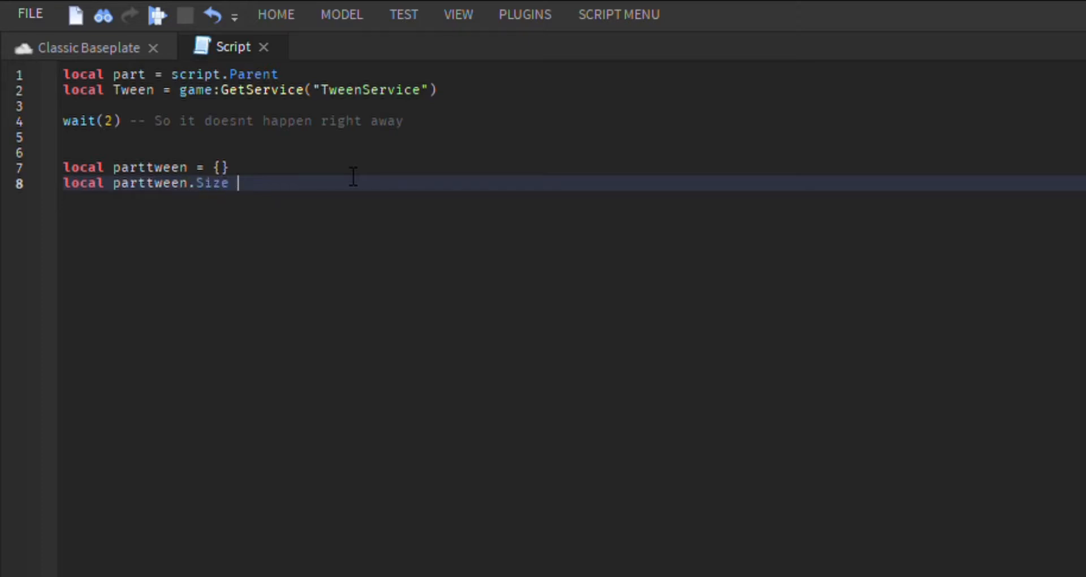
type("=")
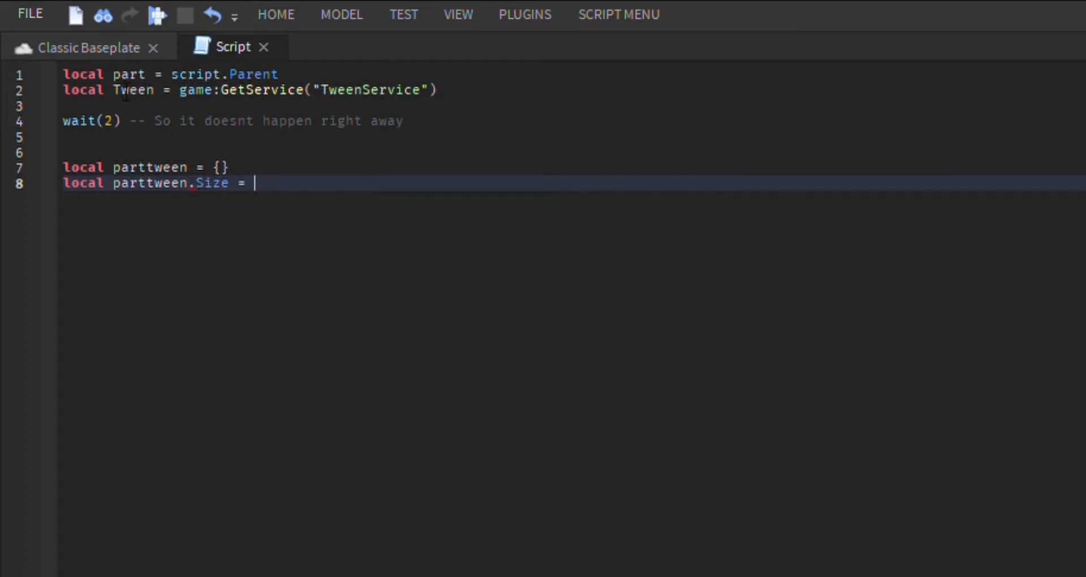
- Finish the Size entry as part.Size + Vector3.new(3,3,3)
double_click(81, 183)
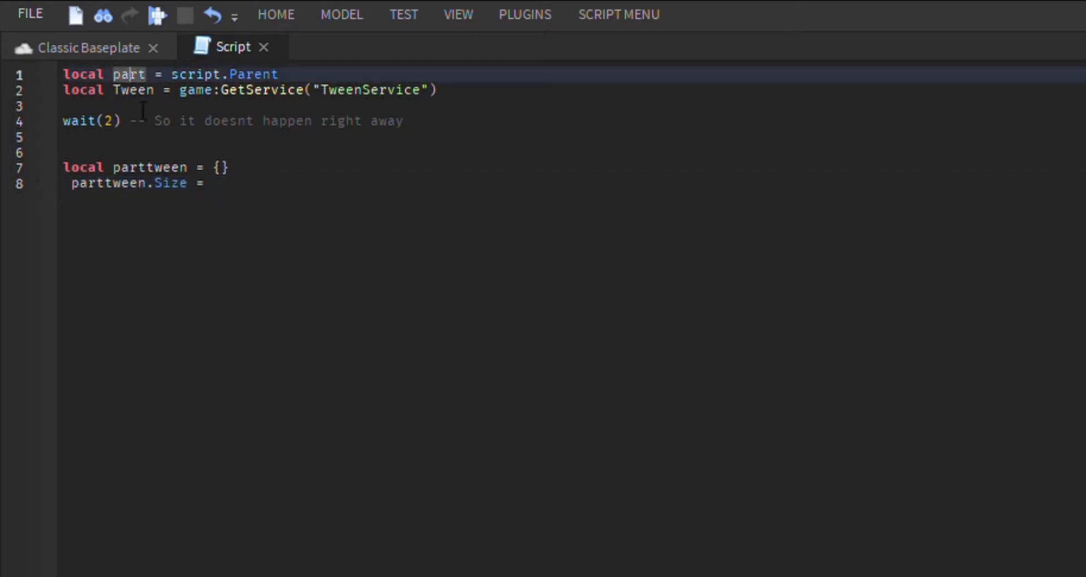
type("pa")
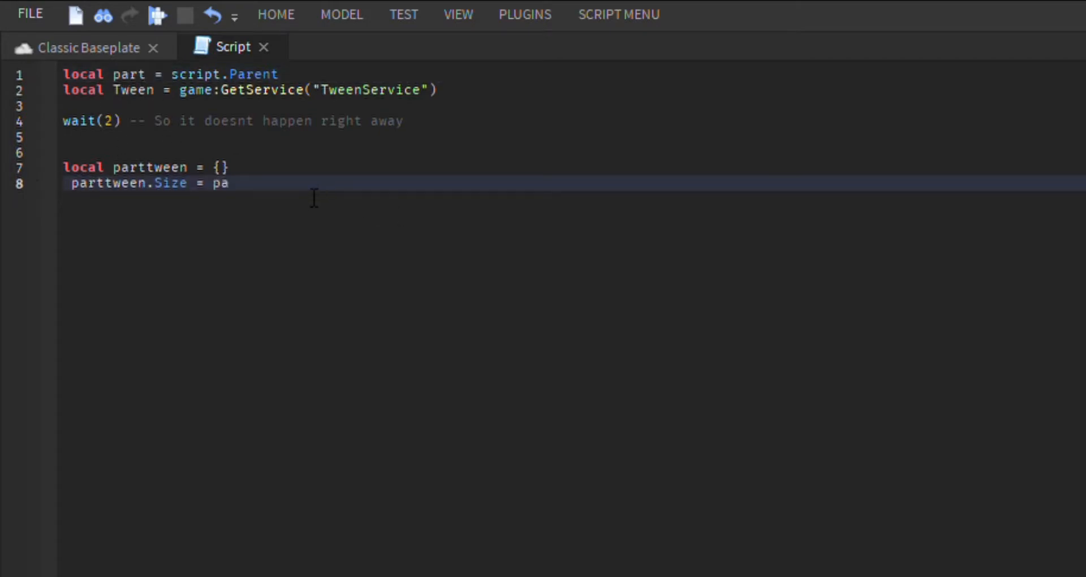
mouse_move(335, 240)
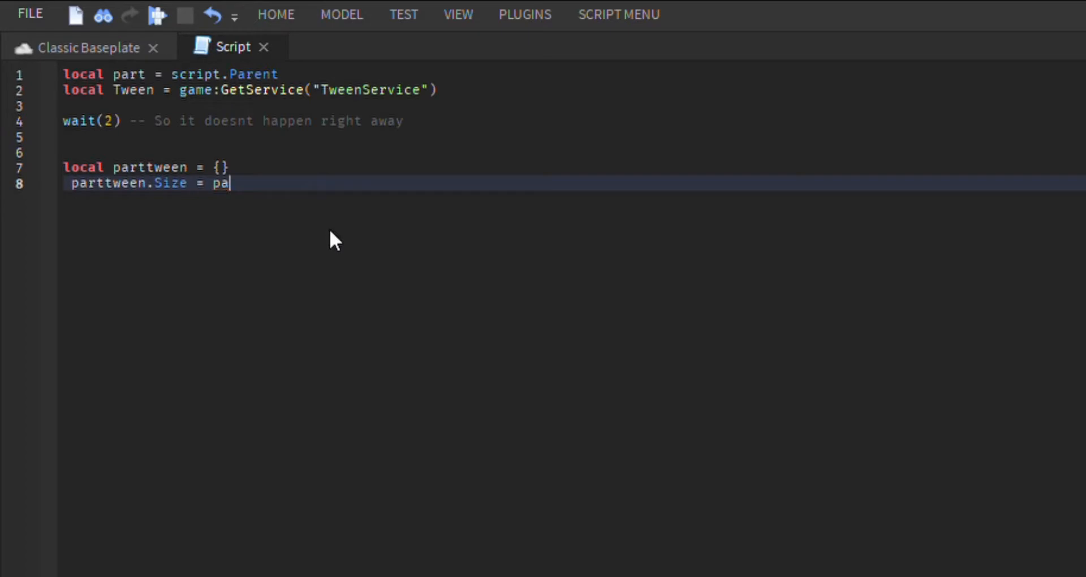
type("rt")
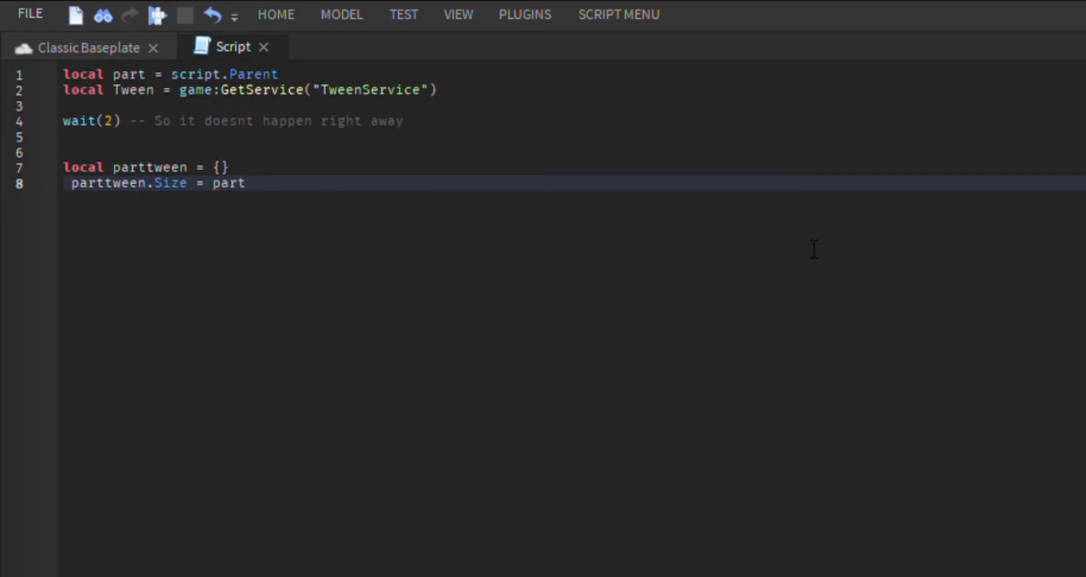
type(".Size +")
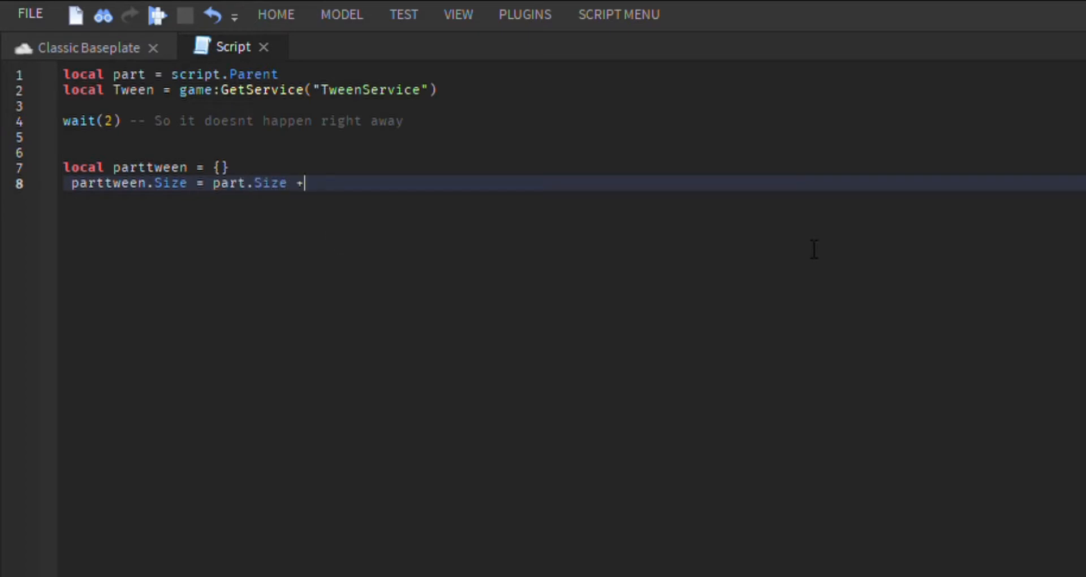
type("Vector3")
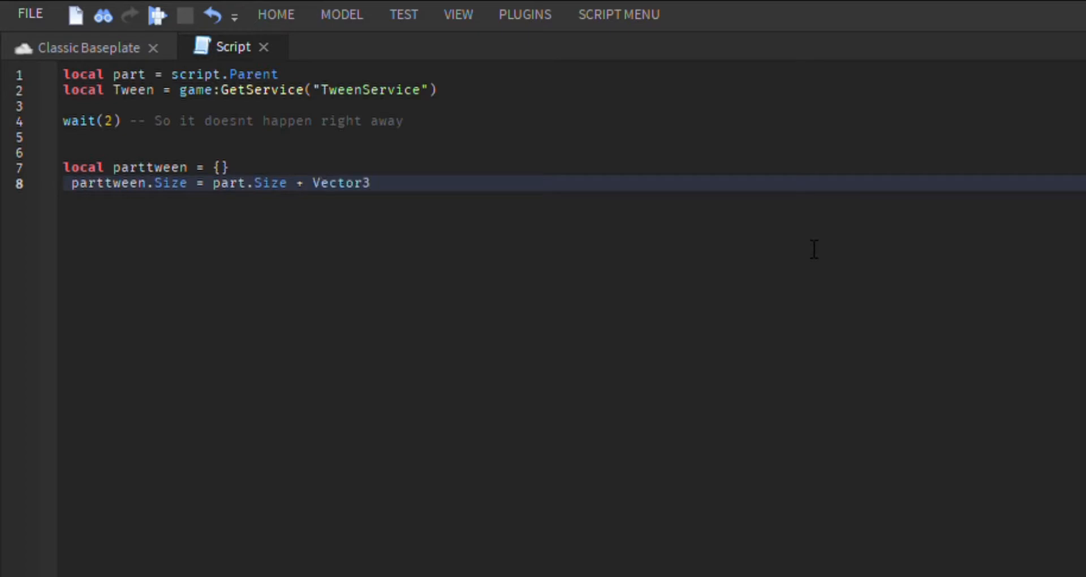
type(".")
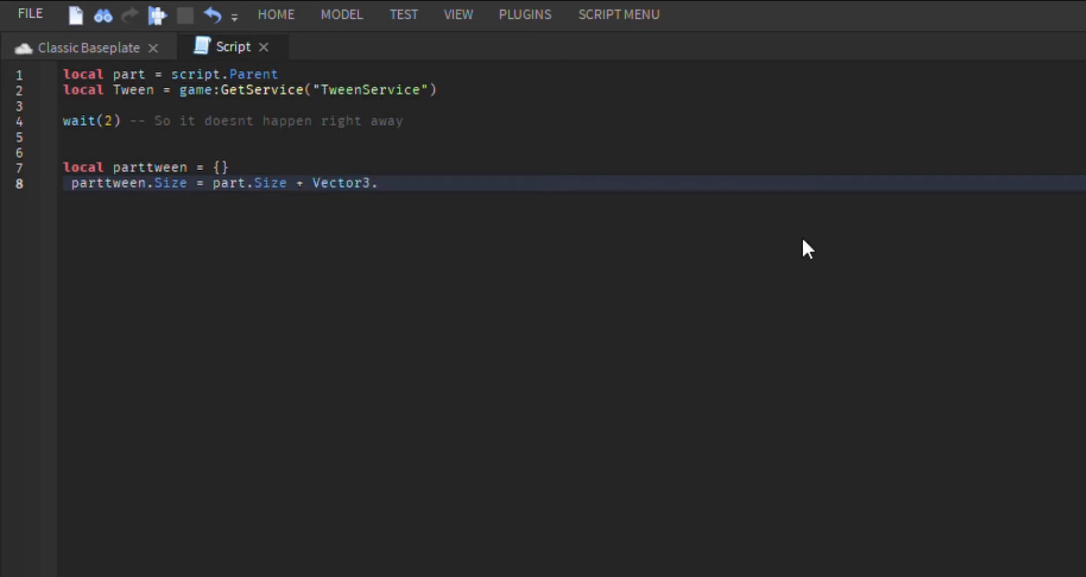
type("new()")
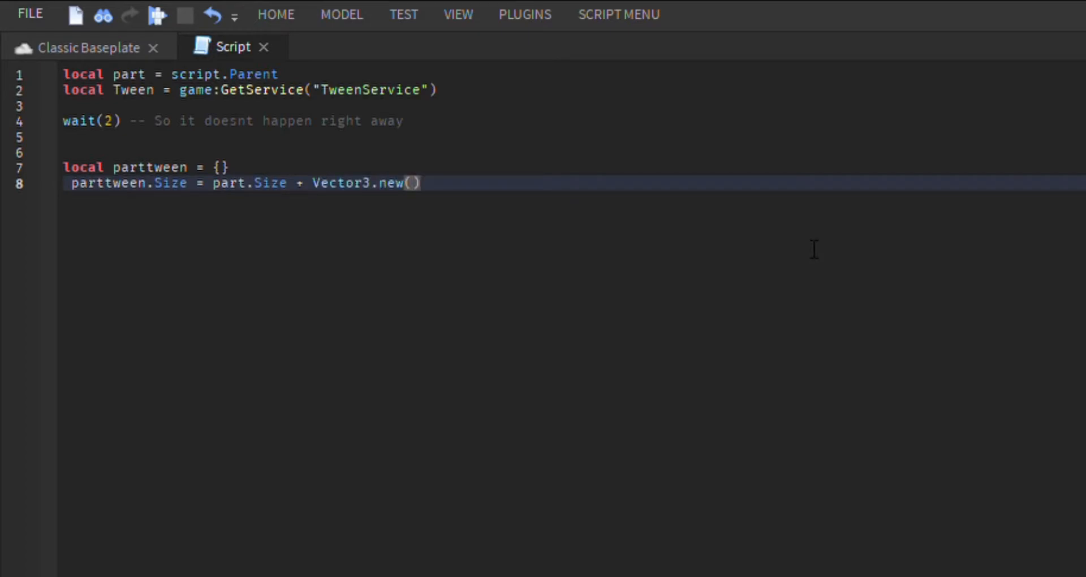
type("3,")
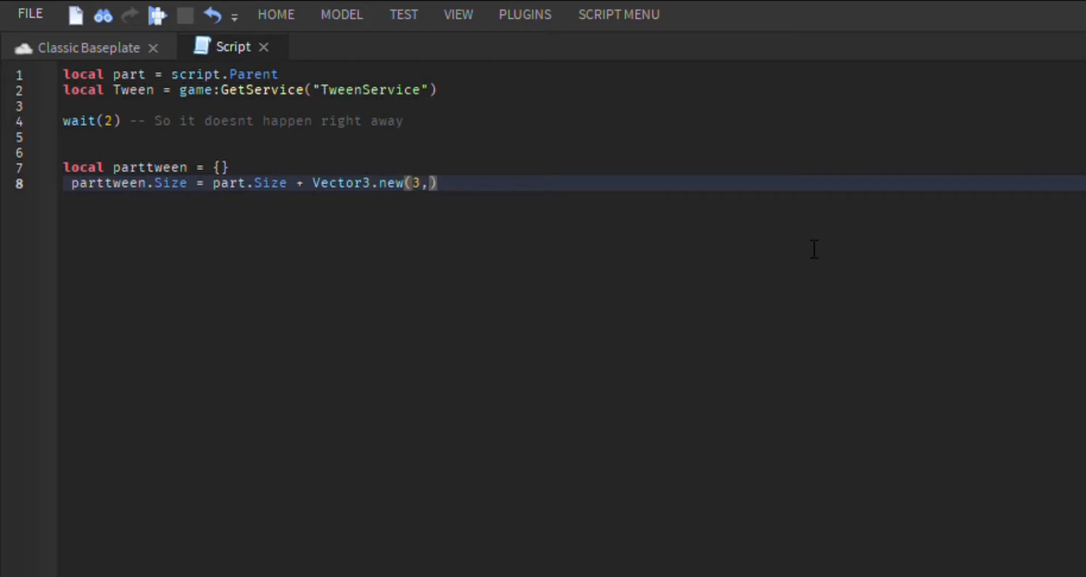
type("3")
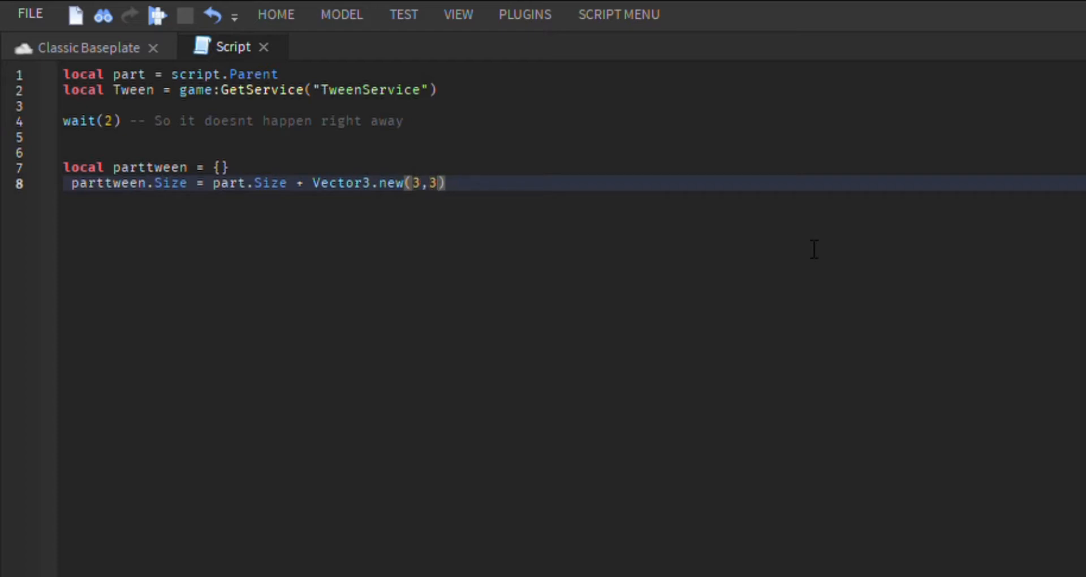
type(",3")
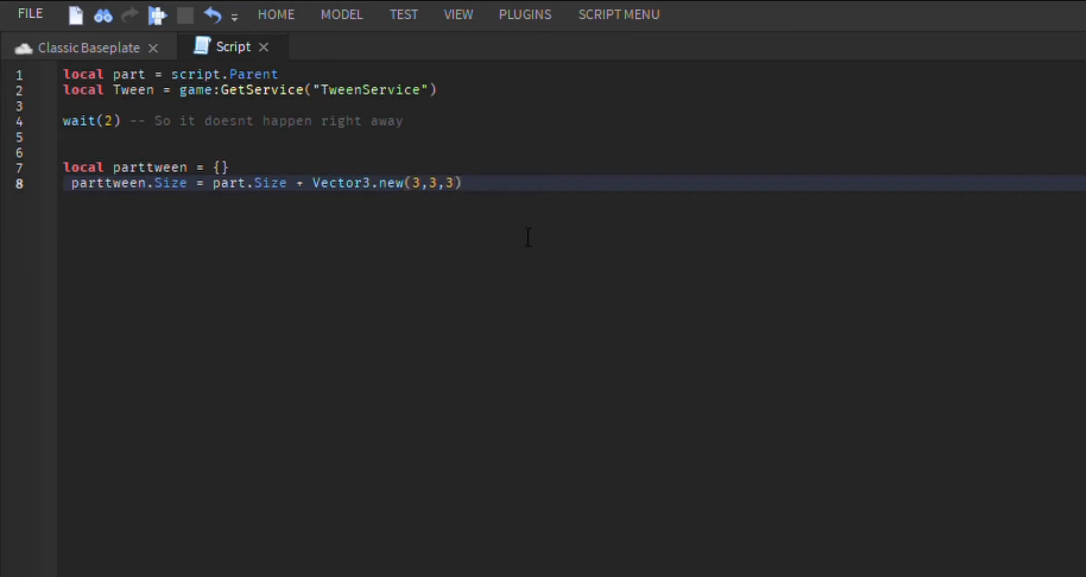
- Add local parttweeninfo = TweenInfo.new(0.4, Enum.EasingStyle.Elastic)
key("enter")
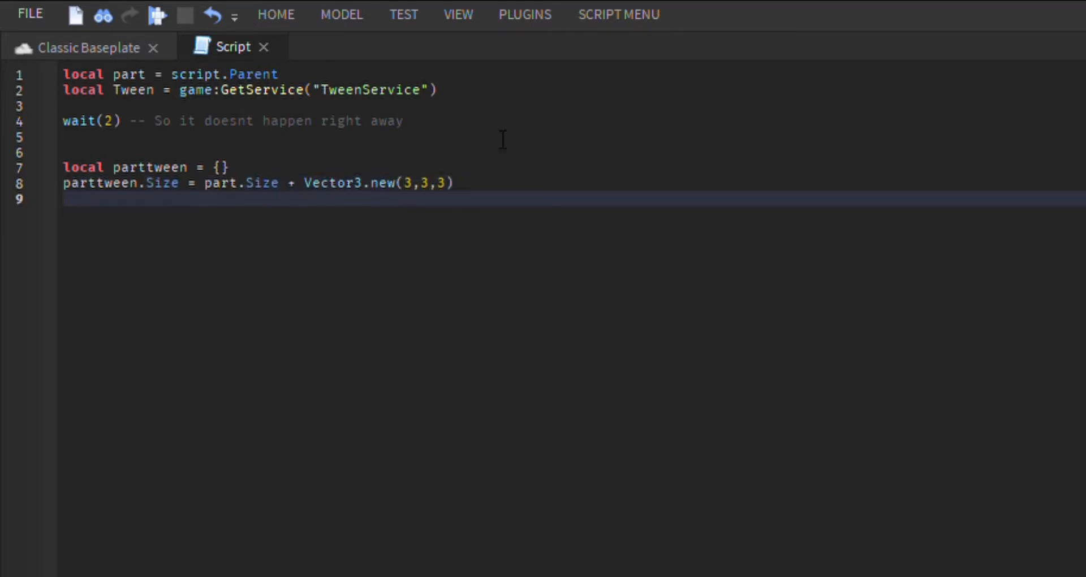
type("local")
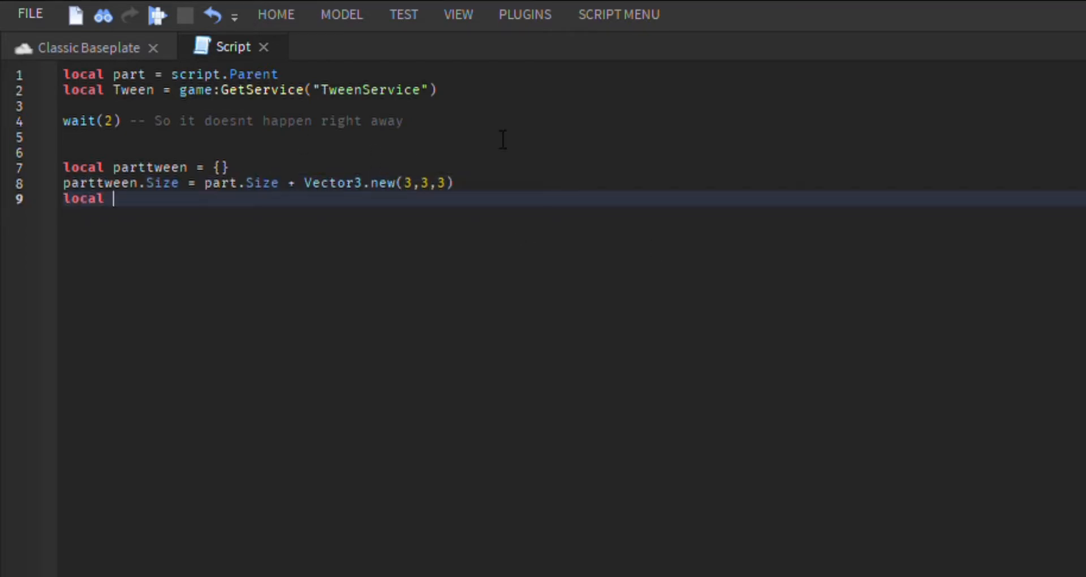
type("parttwe")
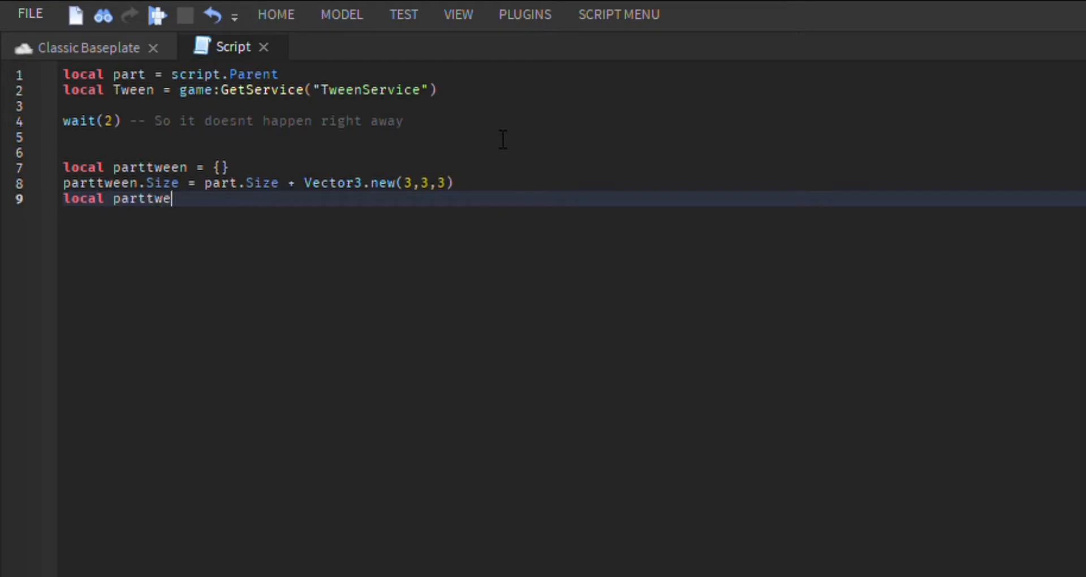
type("eninfo")
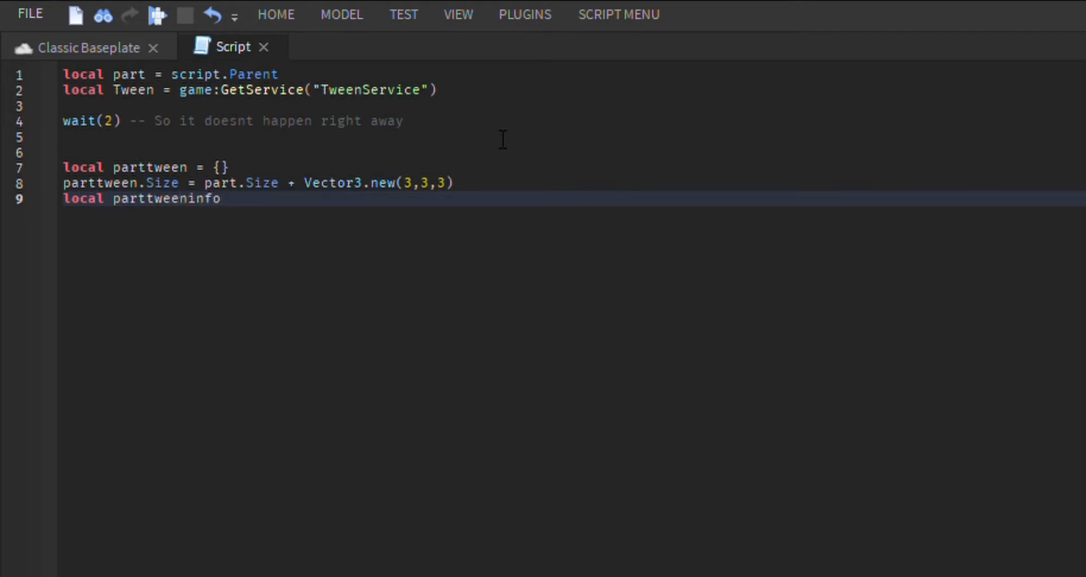
type("= Tw")
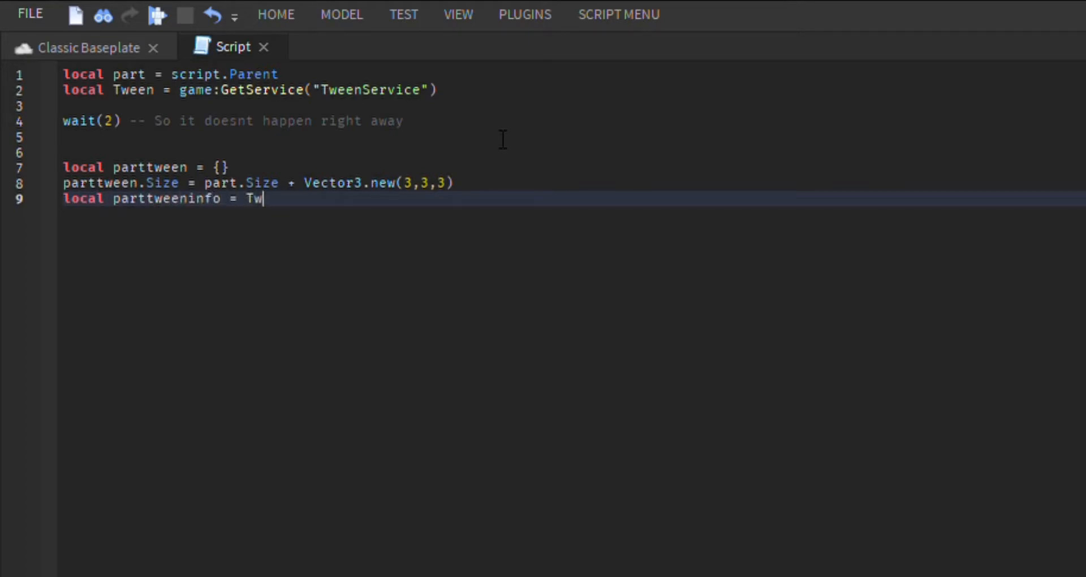
type("eenInfo")
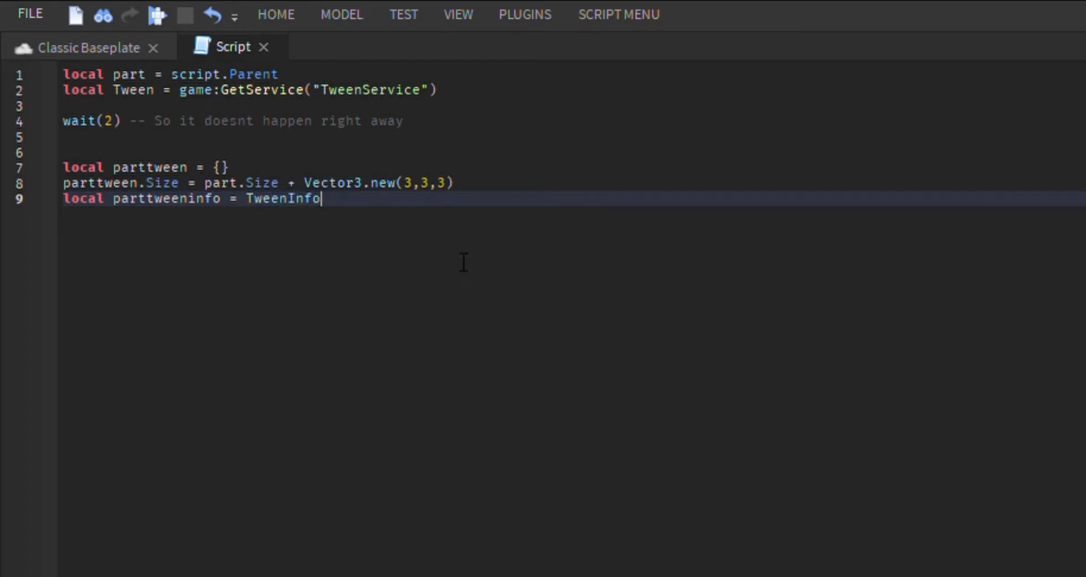
type(".new()")
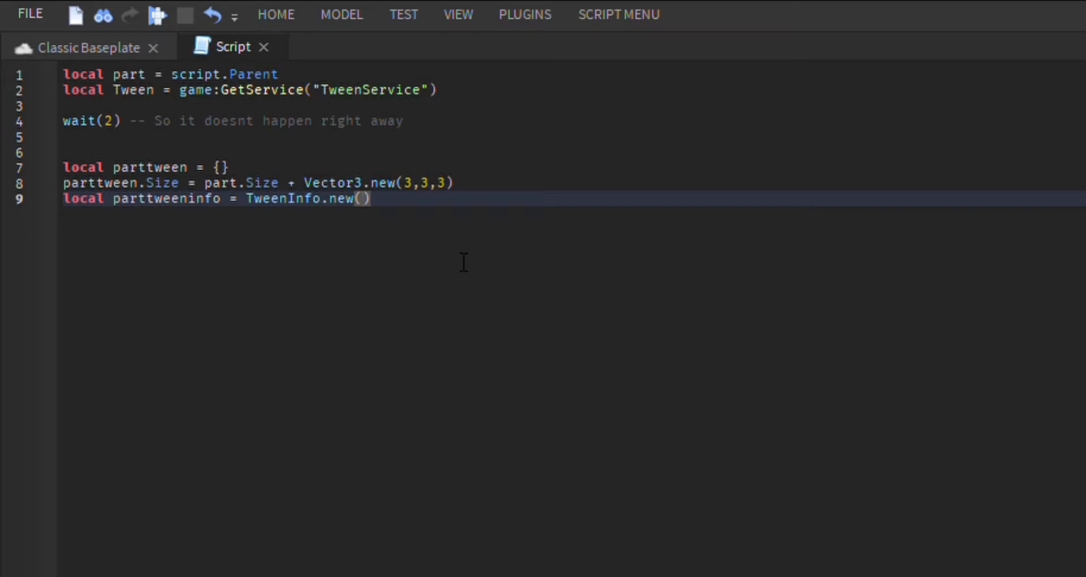
type("0.4")
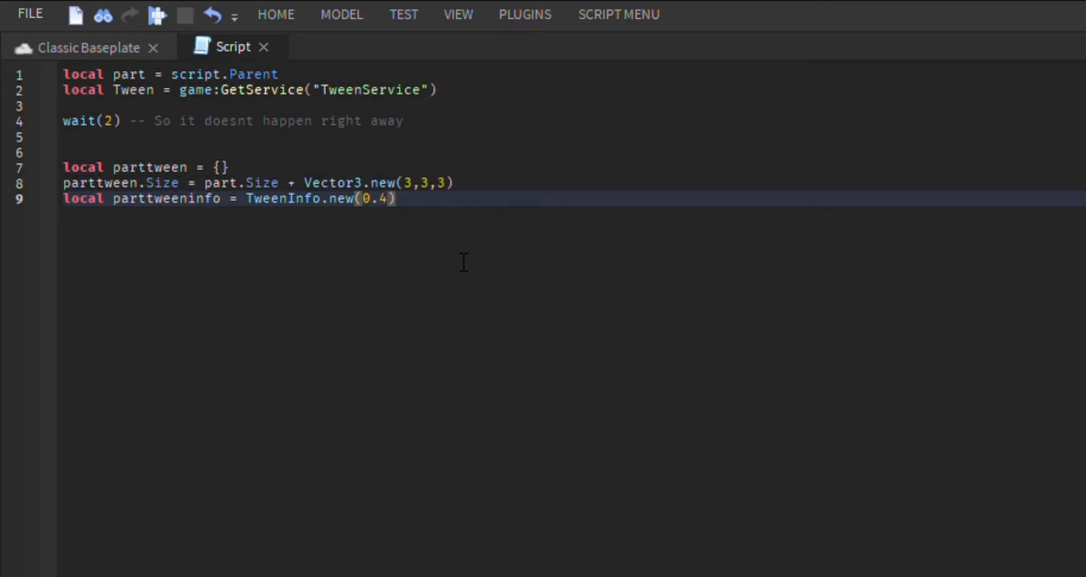
type(",")
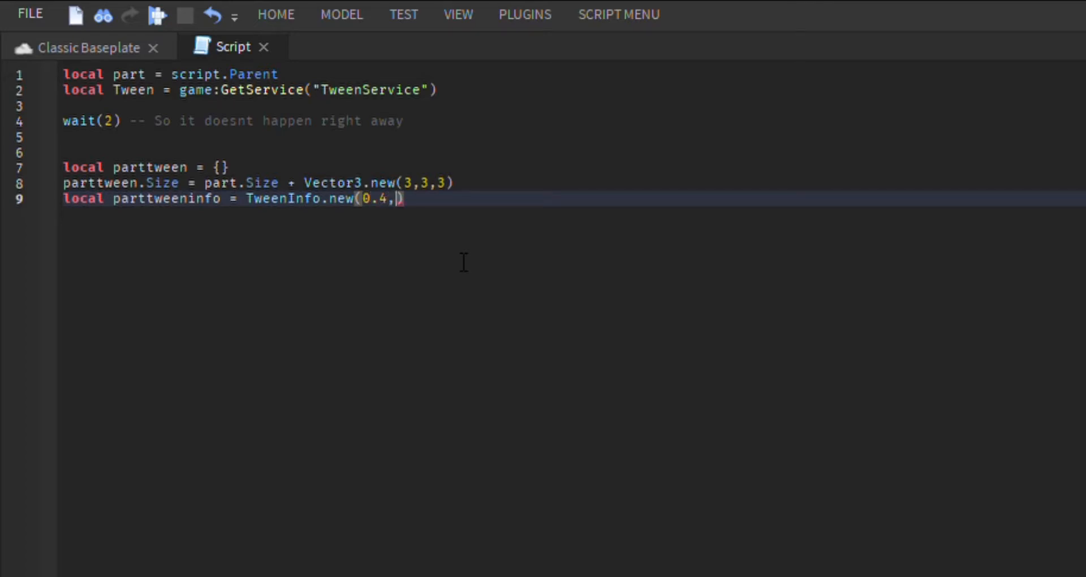
type("Enum.E")
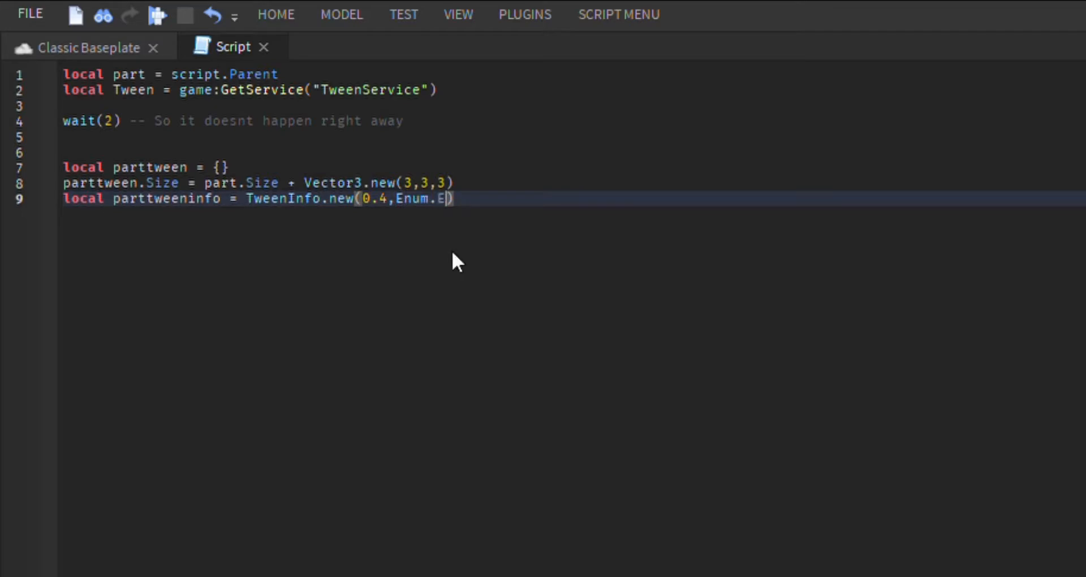
type("asingStyle.")
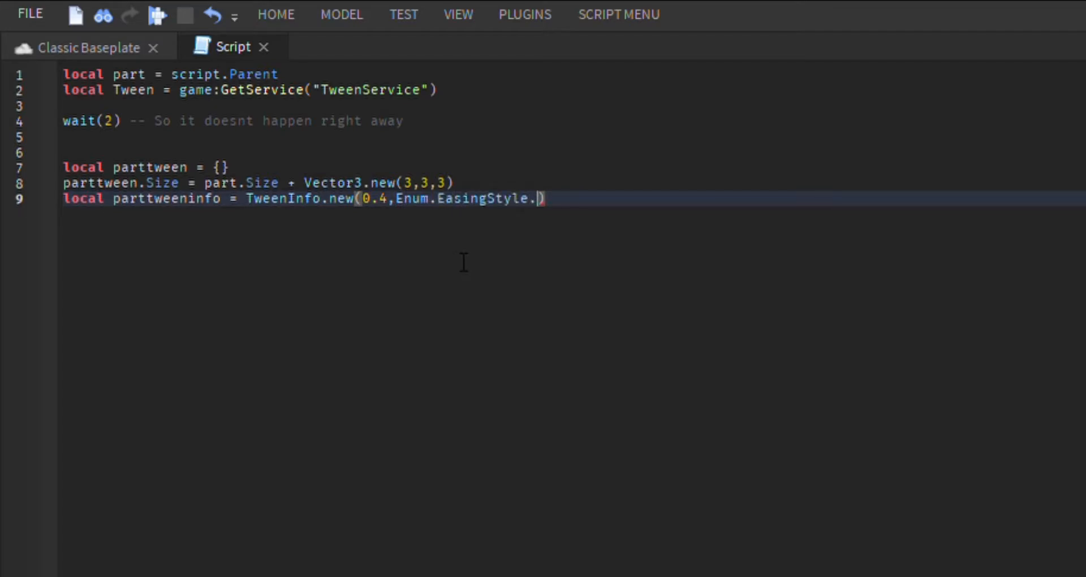
mouse_move(624, 498)
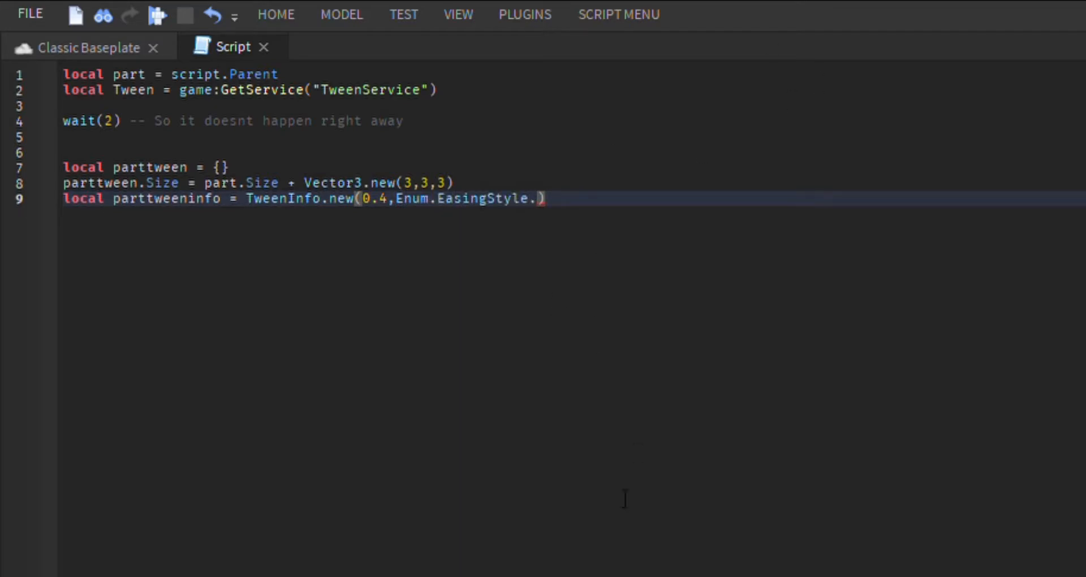
mouse_move(616, 269)
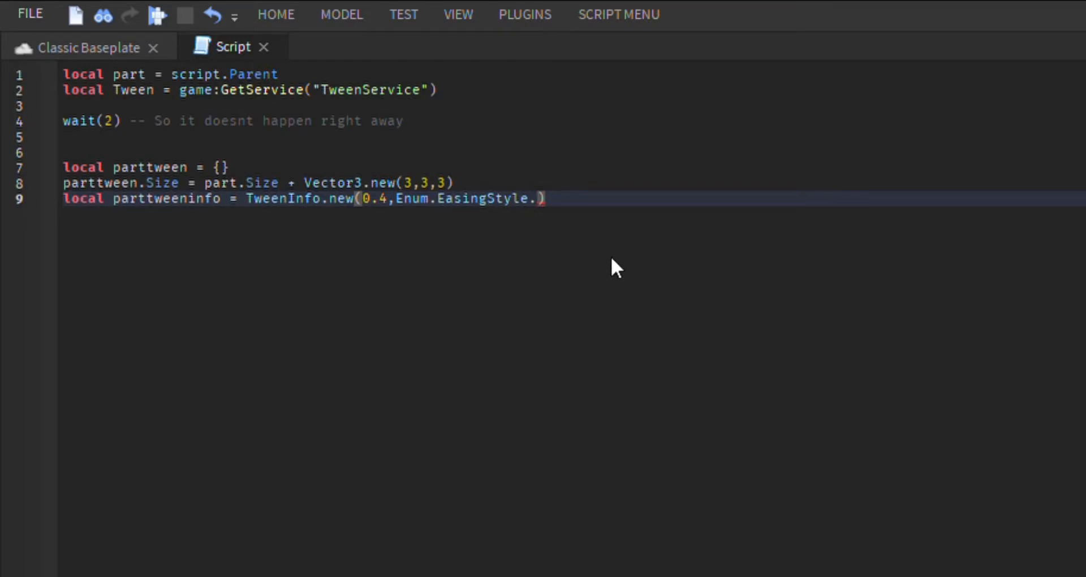
type("Elastic")
type("local")
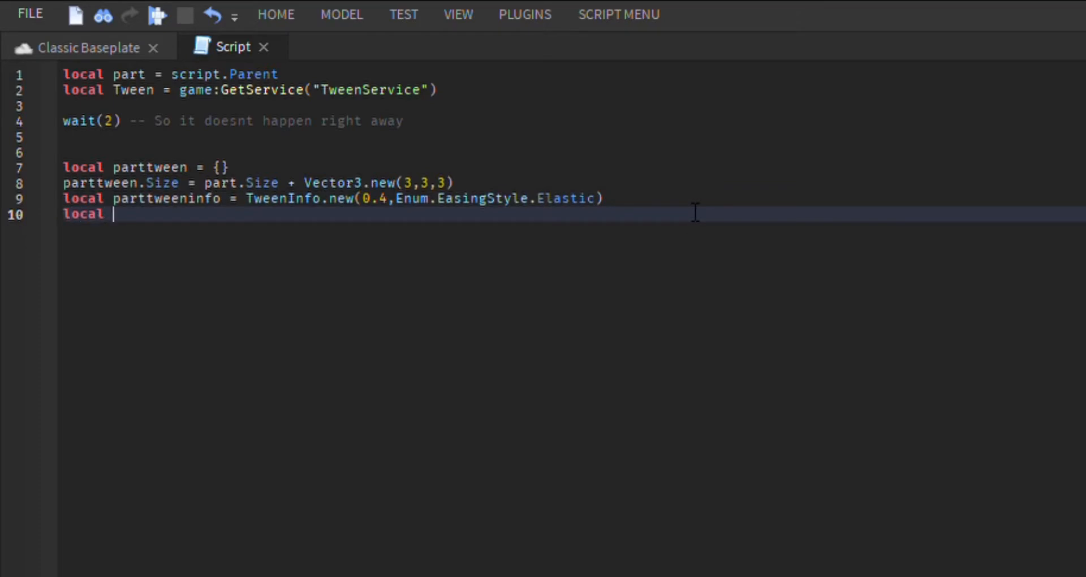
- Start the partTween line calling Tween:Create()
type("partTw")
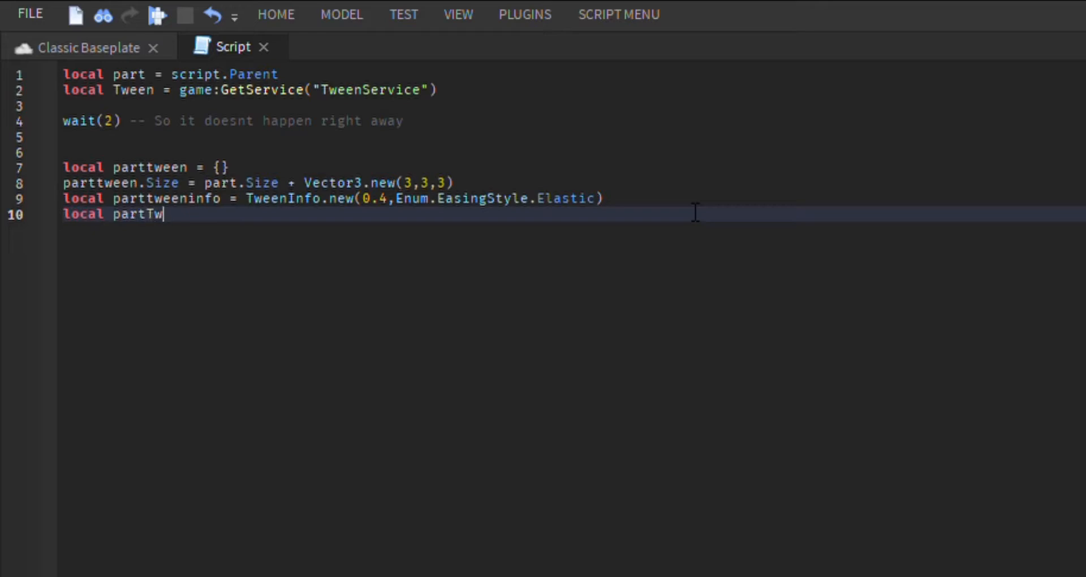
type("een =")
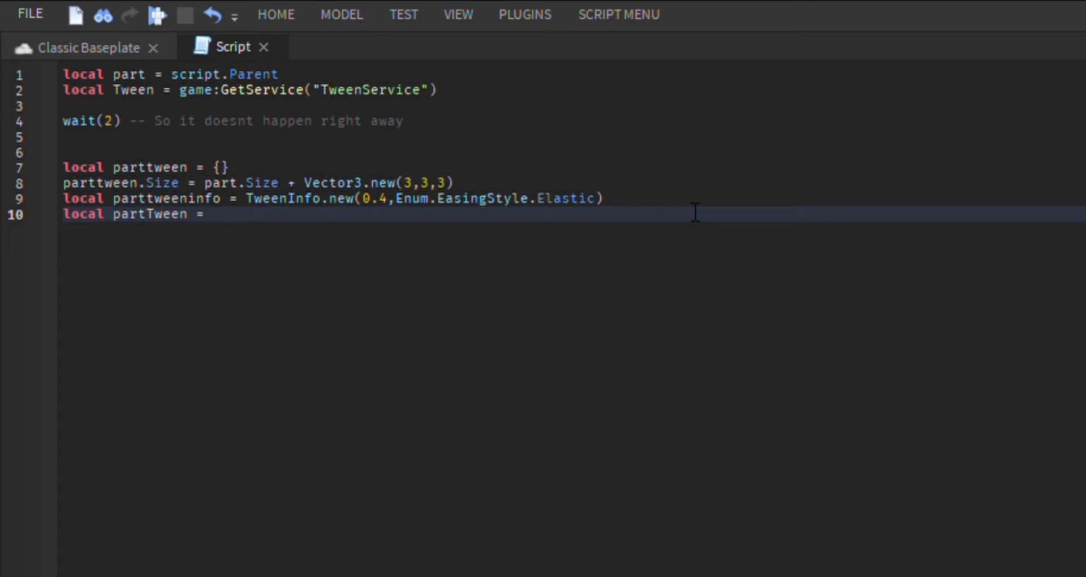
type("Twe")
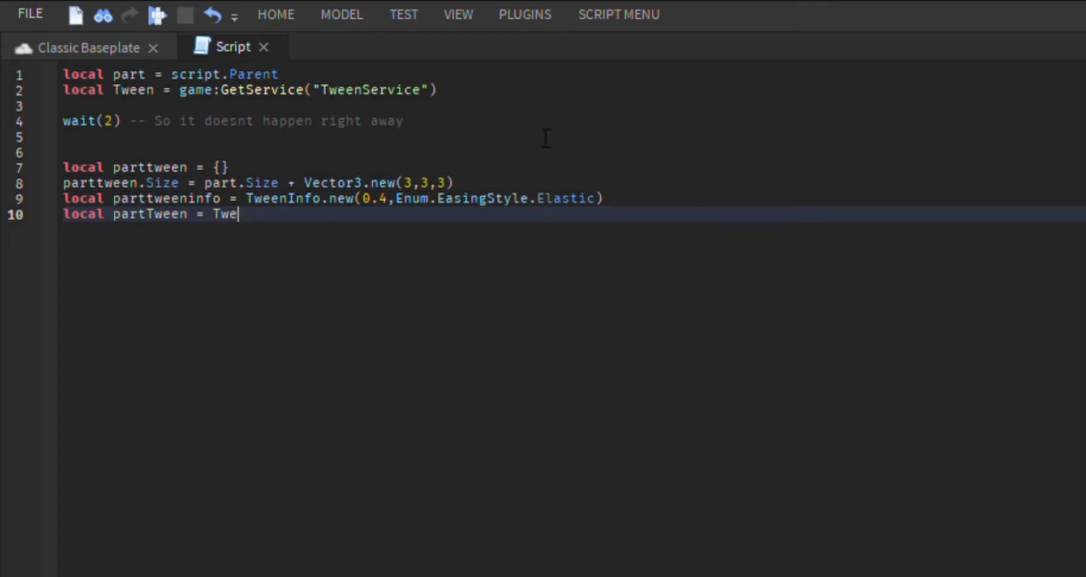
type("en")
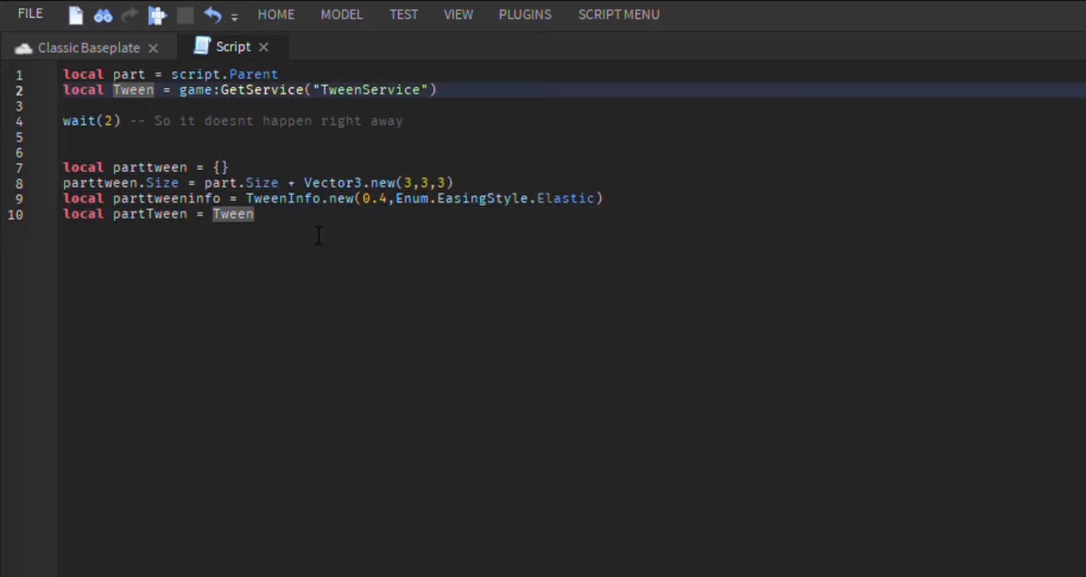
type(":Create()")
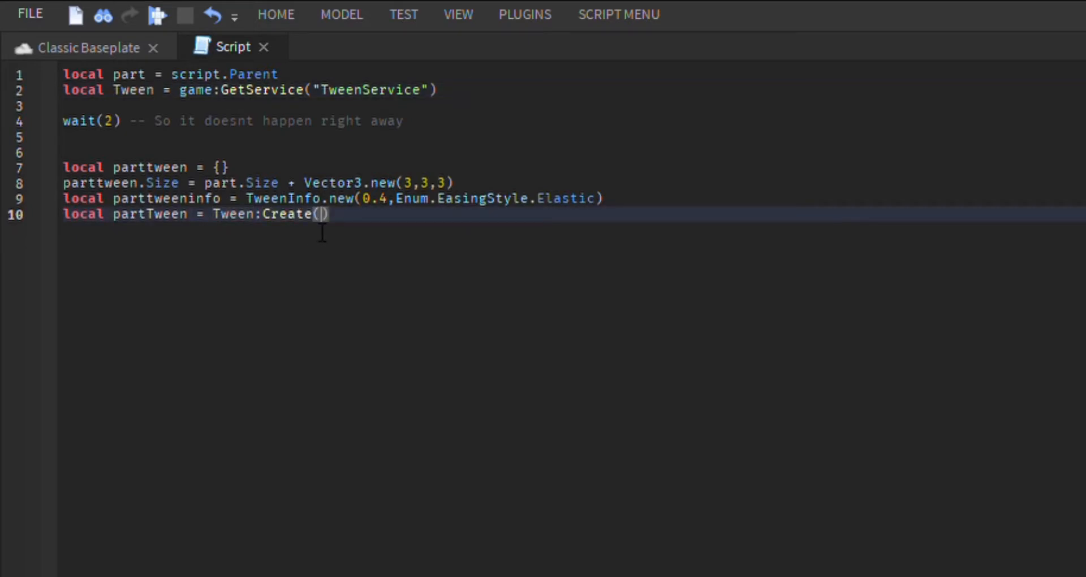
- Fill the Create arguments with part, parttweeninfo and parttween via autocomplete
type("part")
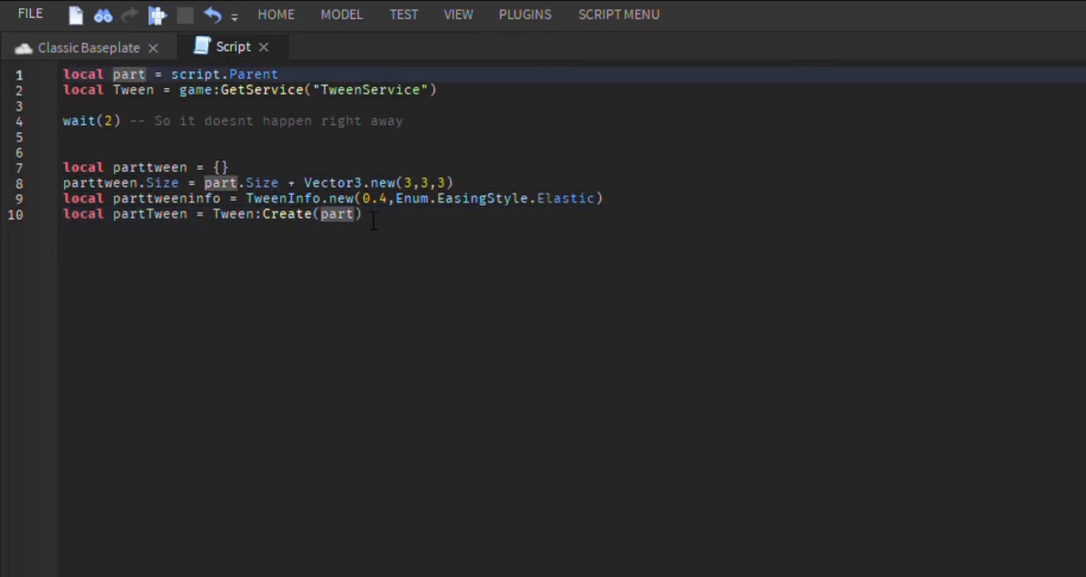
type(",")
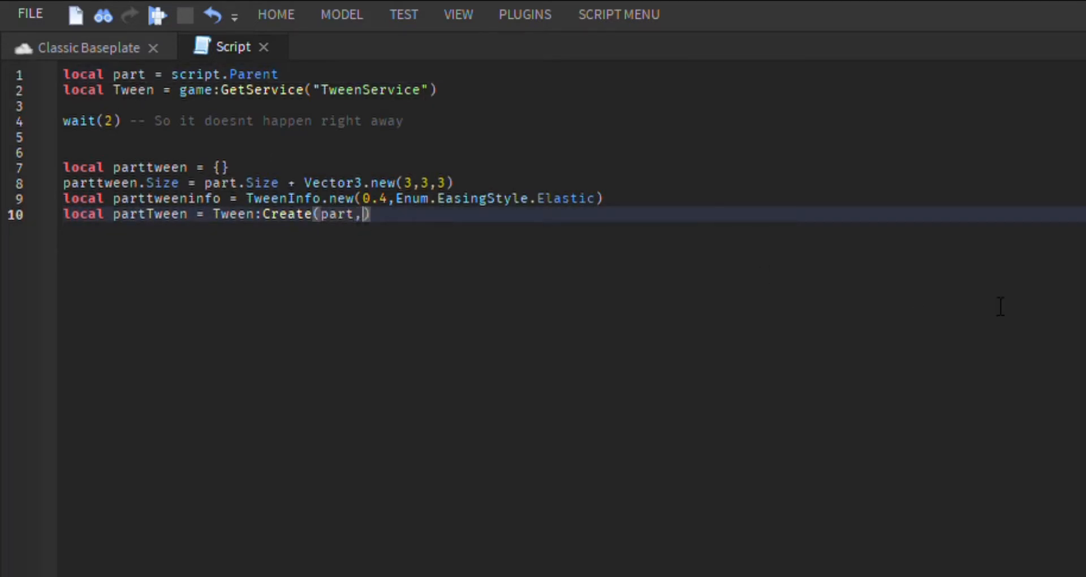
type("parttweeninfo")
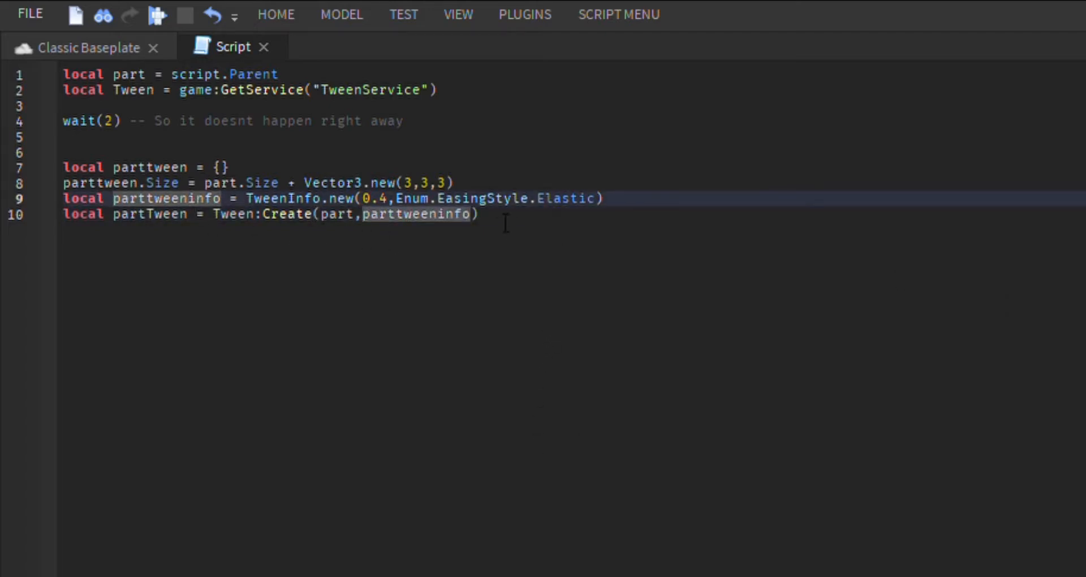
type(",")
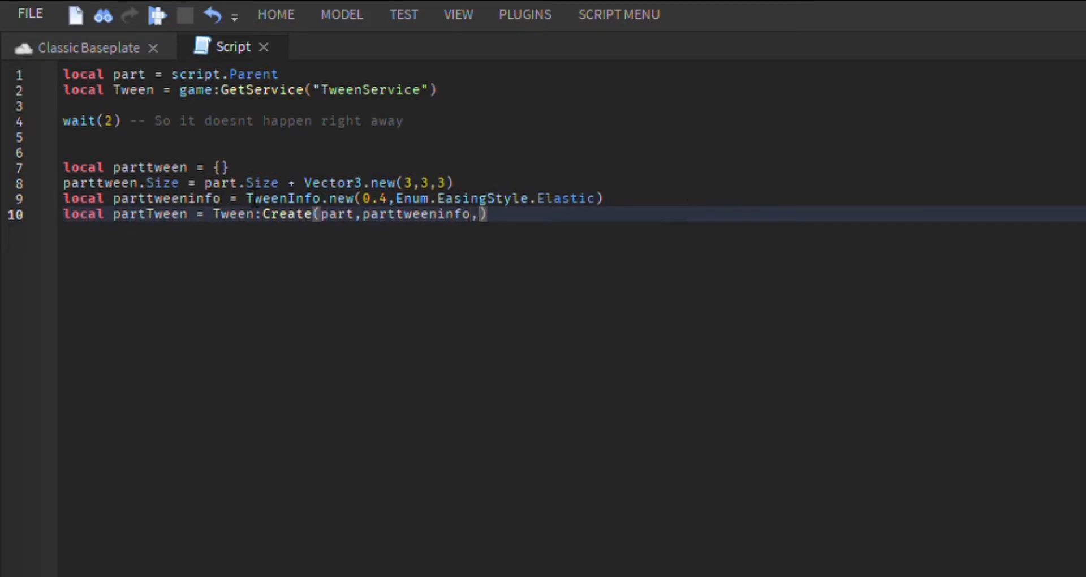
type("parttween")
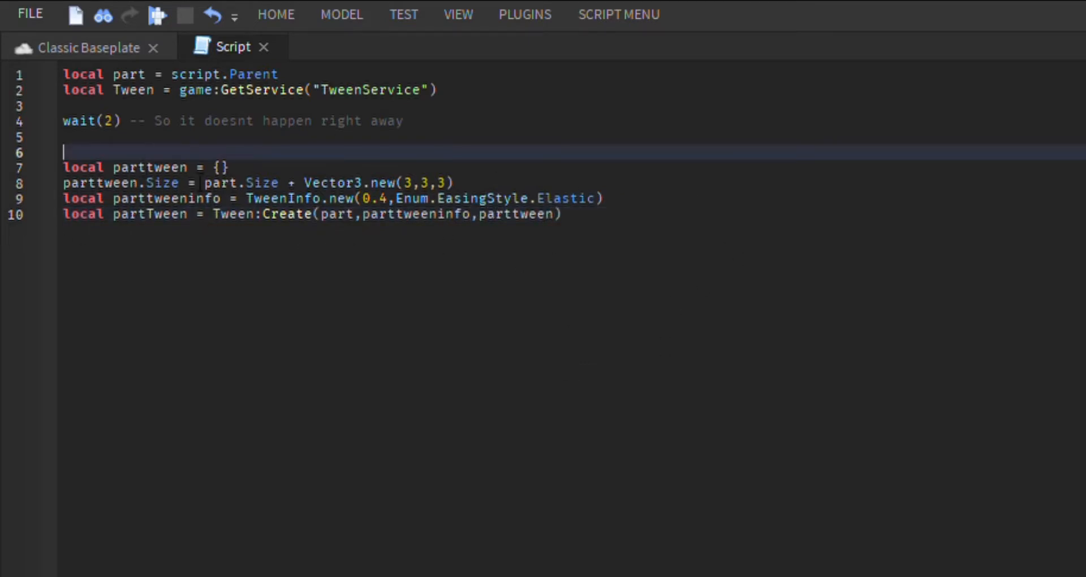
double_click(149, 167)
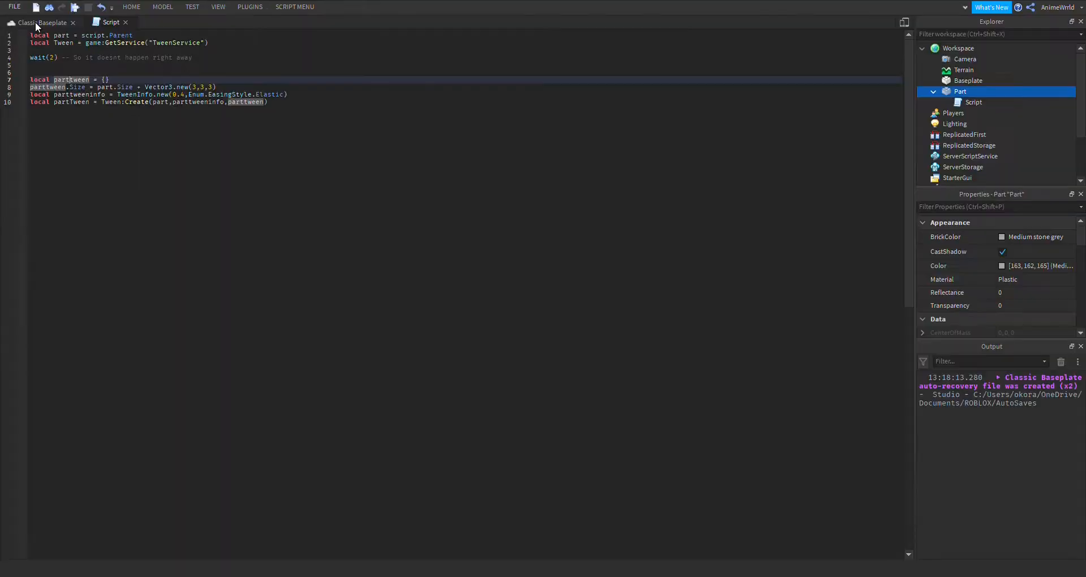
- Glance at the baseplate scene, then add partTween:Play() at the end of the script
left_click(38, 22)
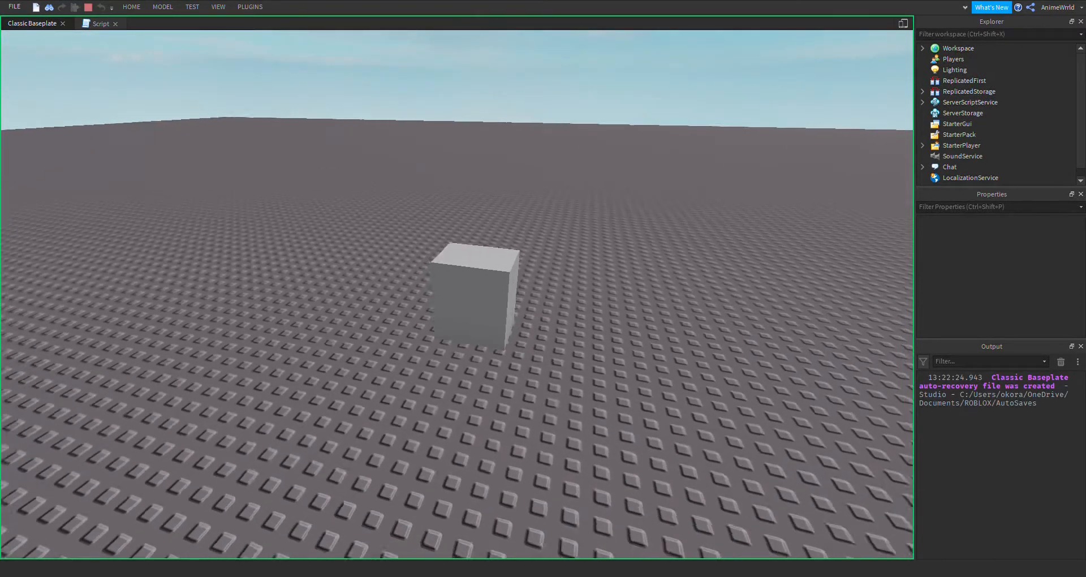
left_click(102, 23)
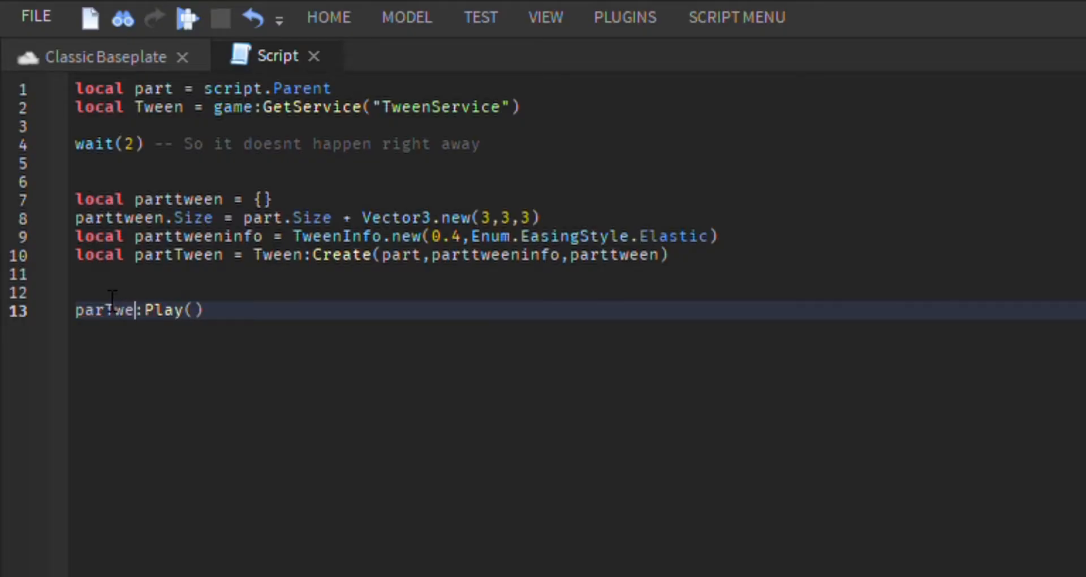
left_click(97, 56)
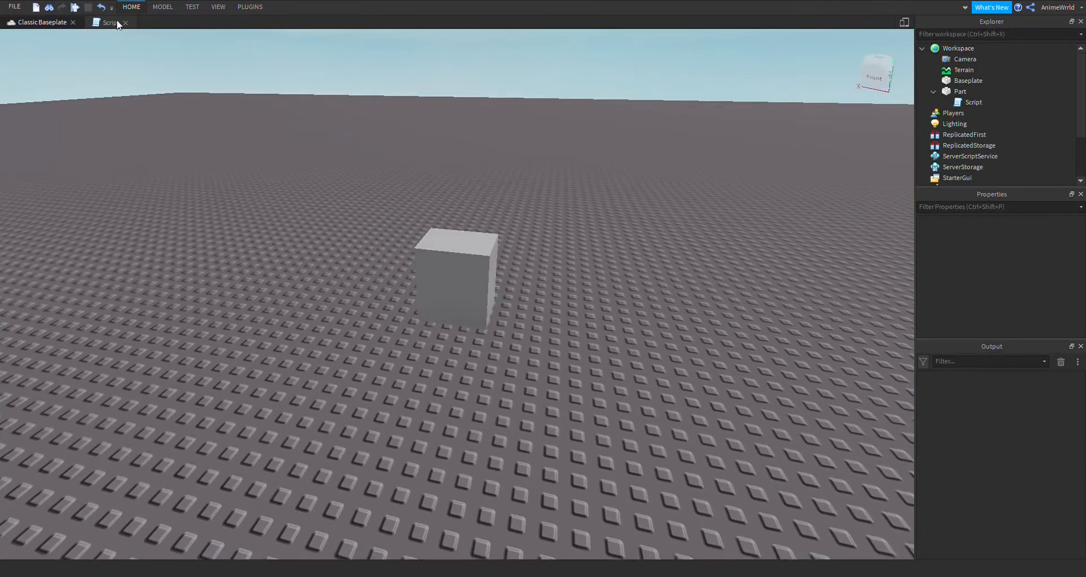
- Change the TweenInfo duration from 0.4 to 1 and start a test run in the baseplate
left_click(110, 23)
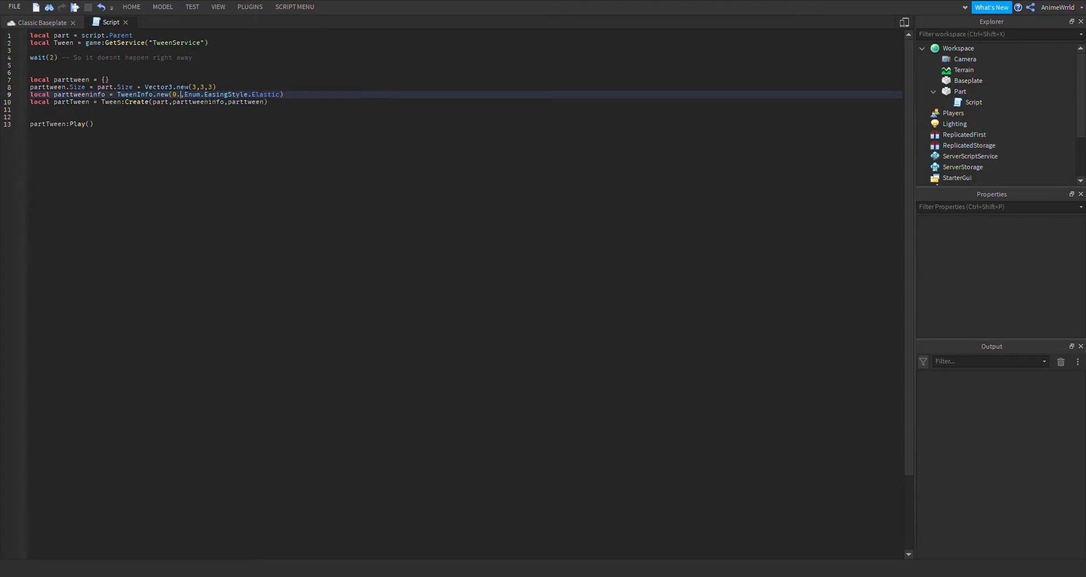
type("1")
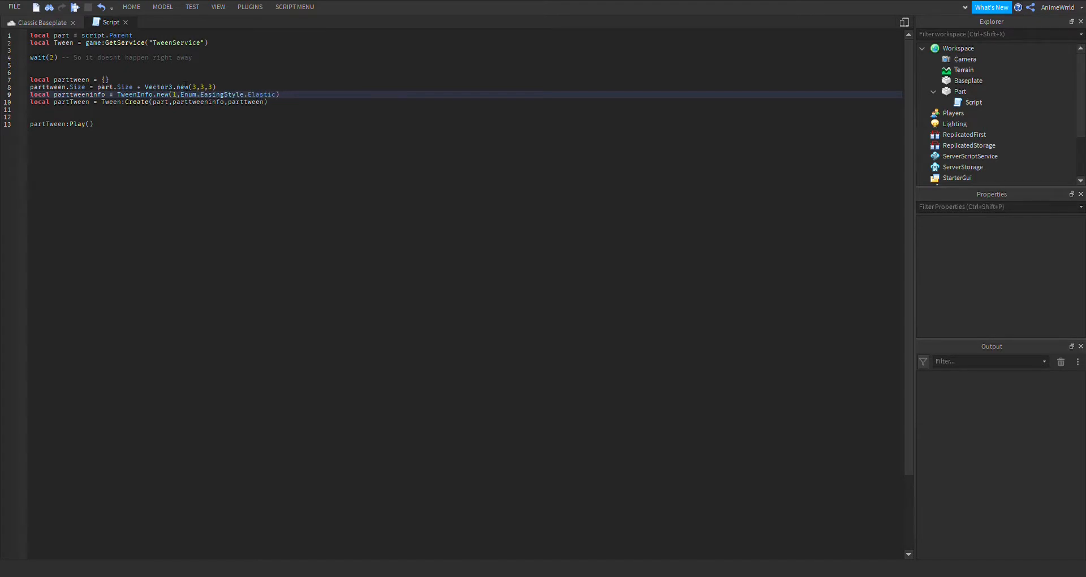
left_click(40, 22)
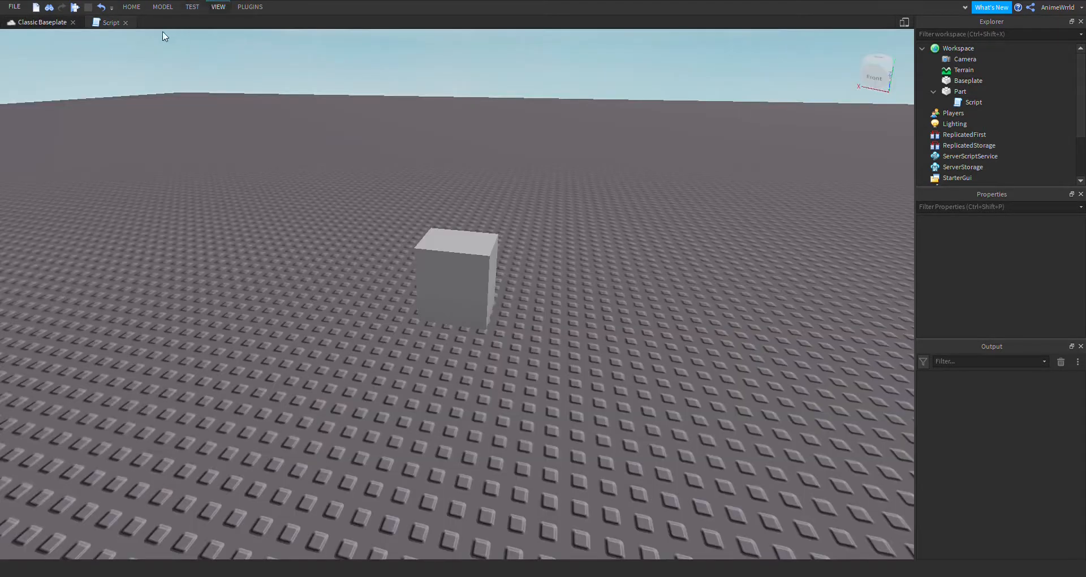
left_click(193, 7)
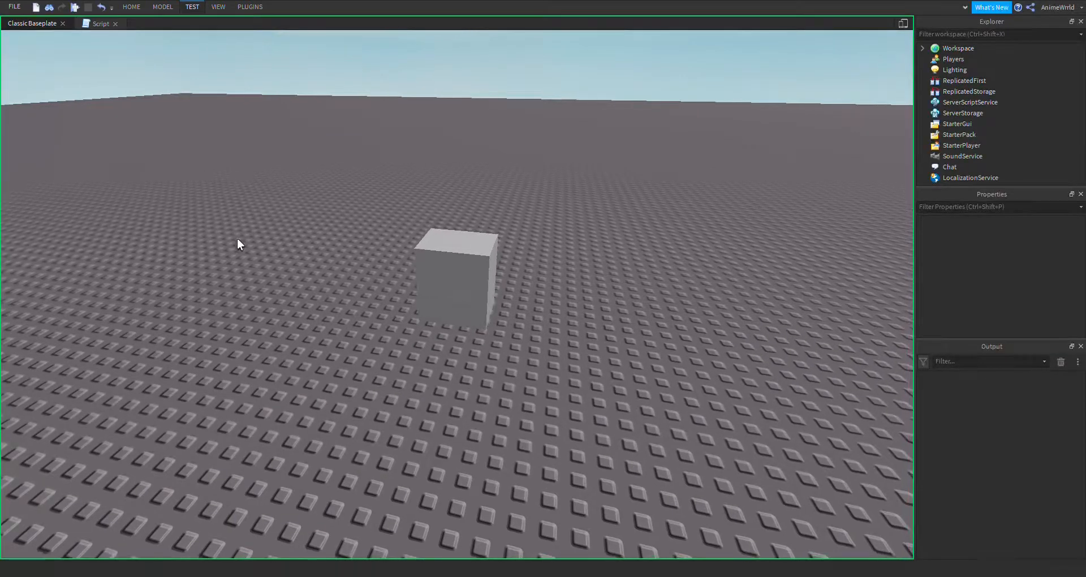
left_click(75, 7)
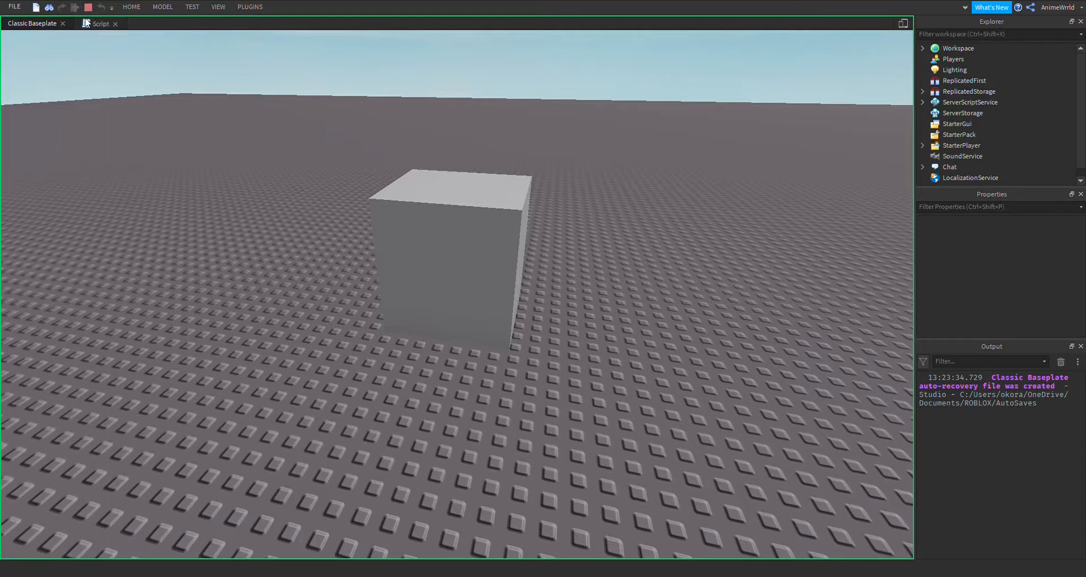
- Stop the run after the cube grows, check the script, and start another test
left_click(923, 48)
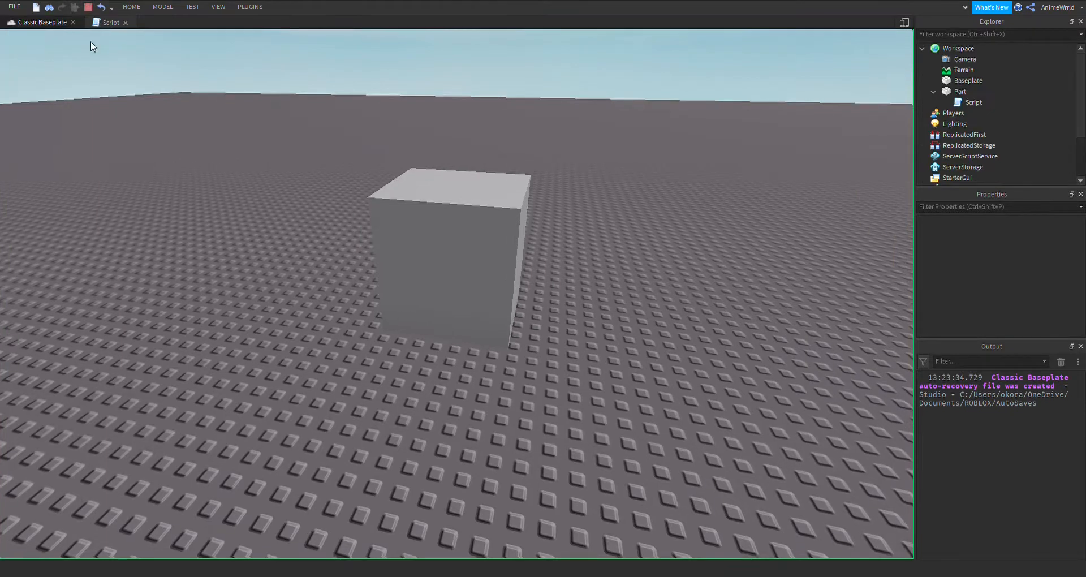
left_click(110, 22)
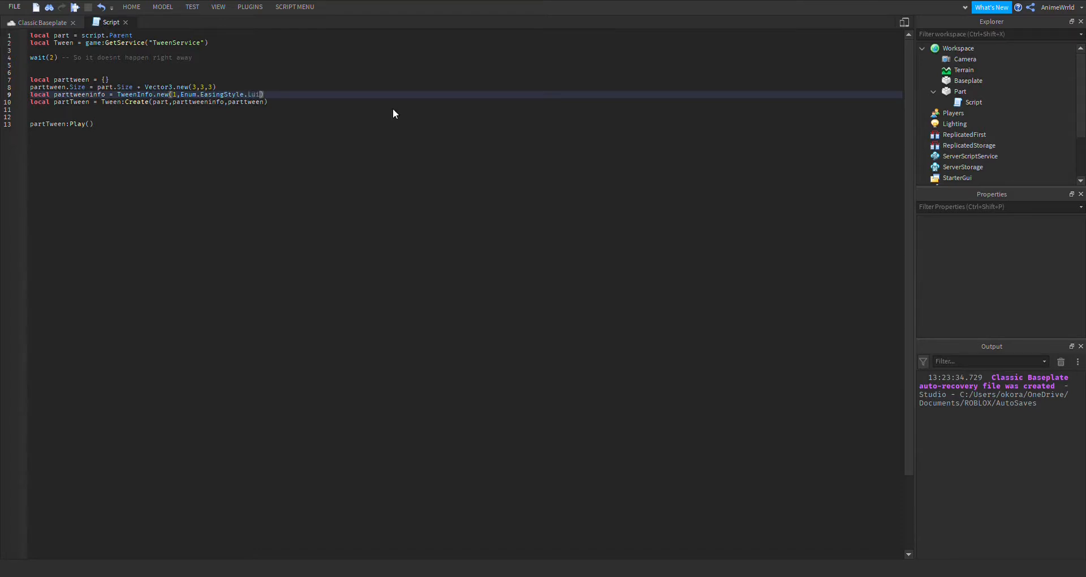
left_click(38, 23)
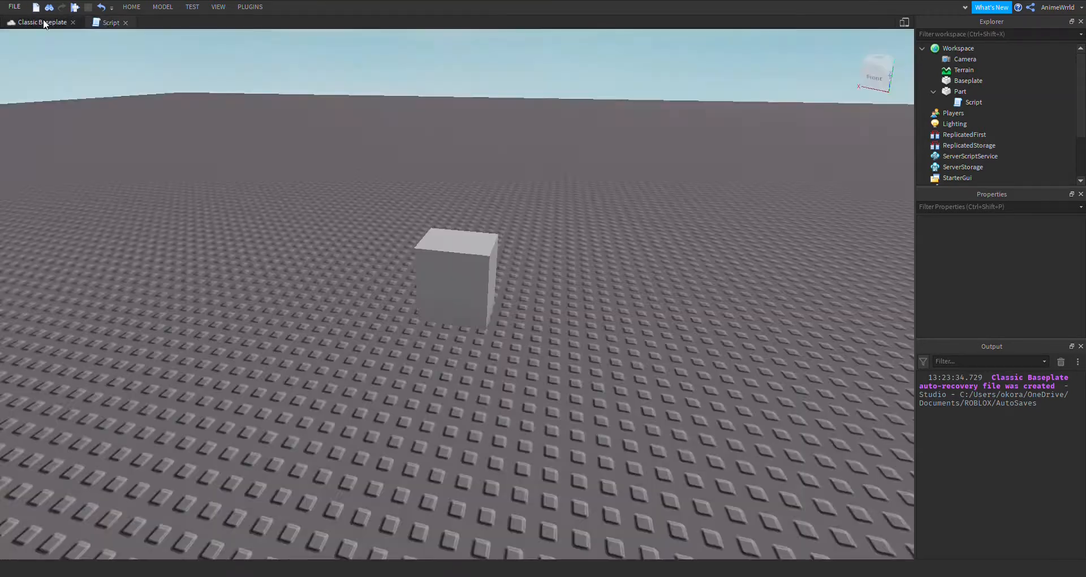
left_click(192, 7)
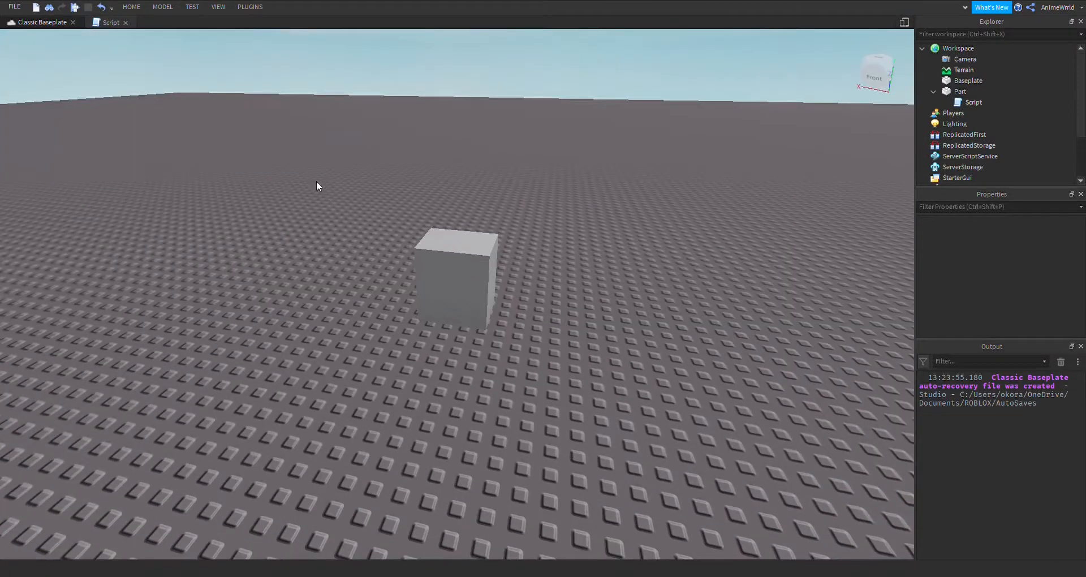
- Replace Elastic with Exponential easing, stopping the test run around the edit
left_click(111, 23)
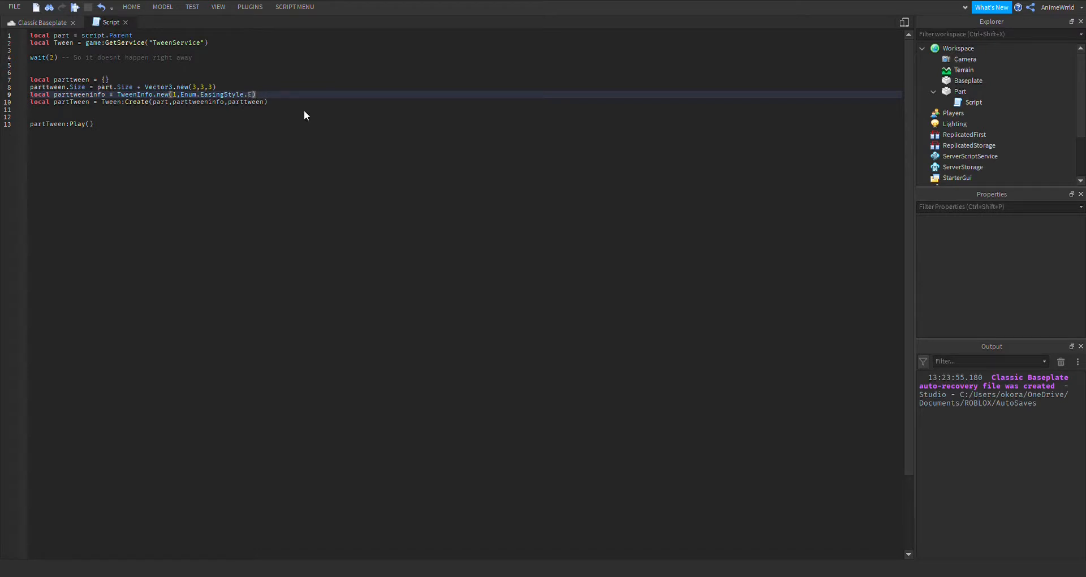
type("Exponential")
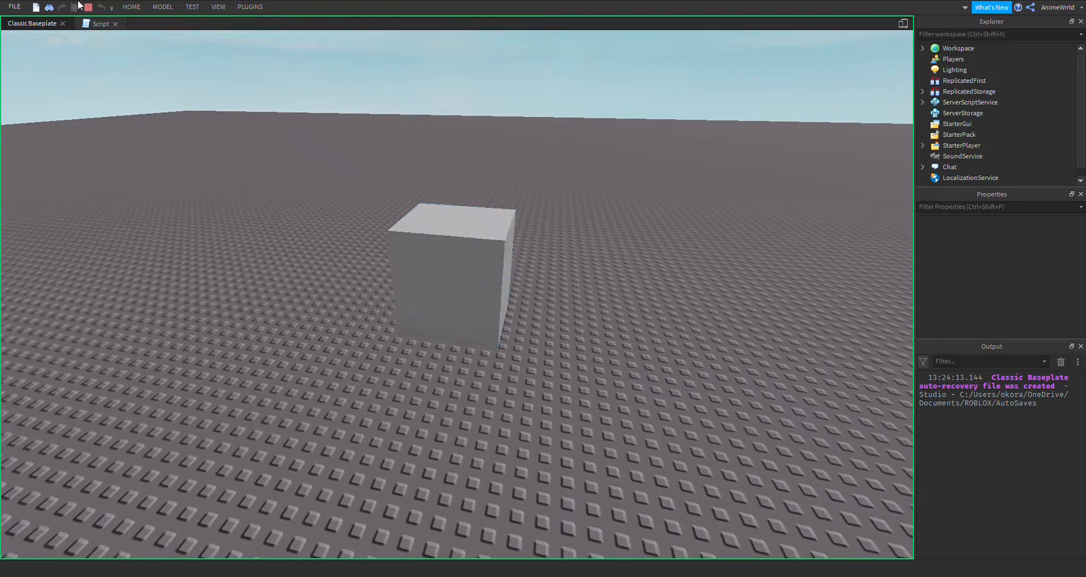
left_click(922, 48)
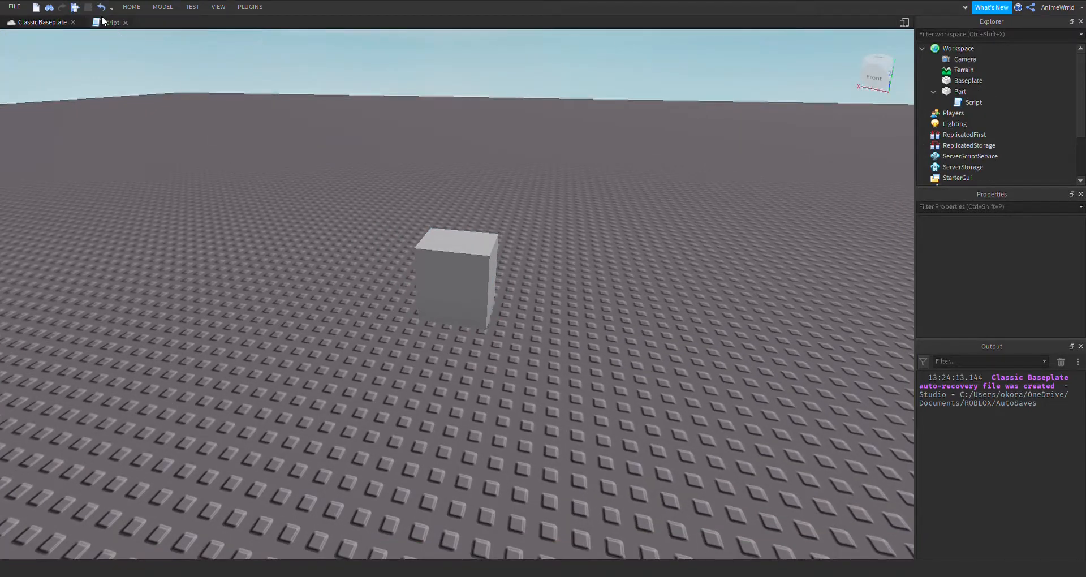
left_click(111, 22)
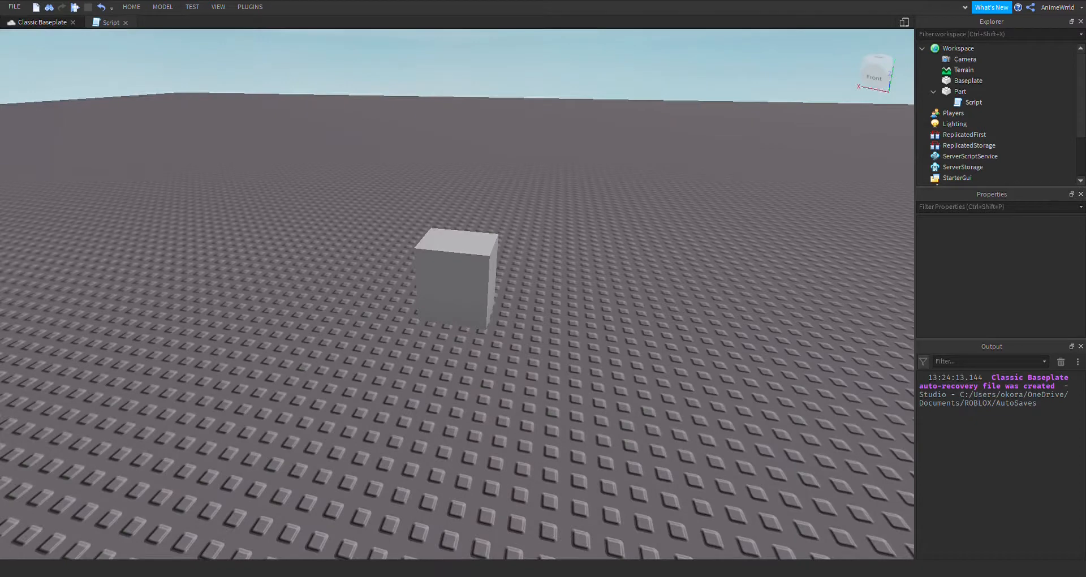
- Run a test of the exponential tween on the cube, then return to the script
left_click(193, 7)
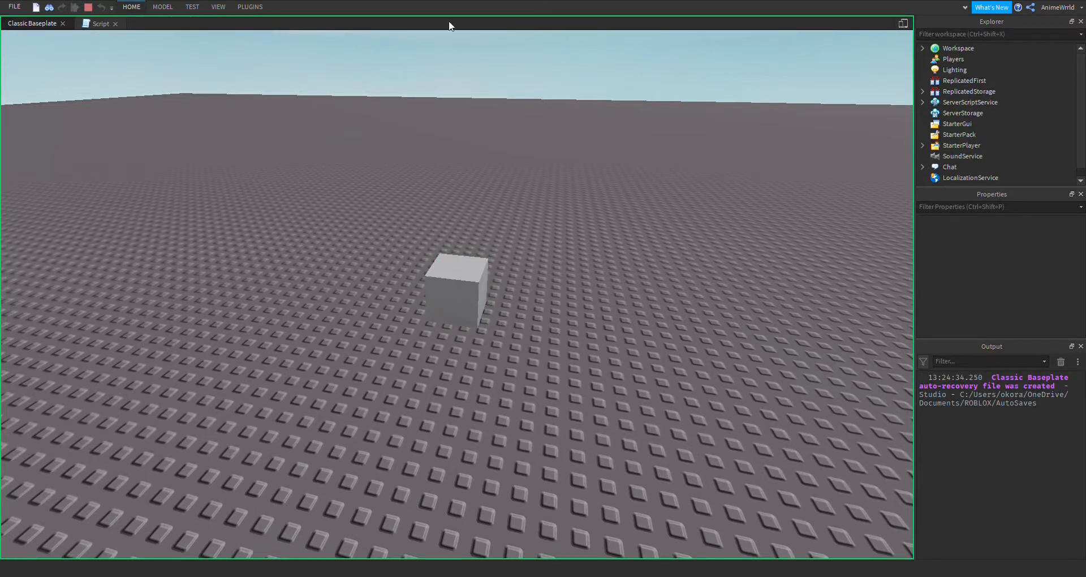
mouse_move(566, 35)
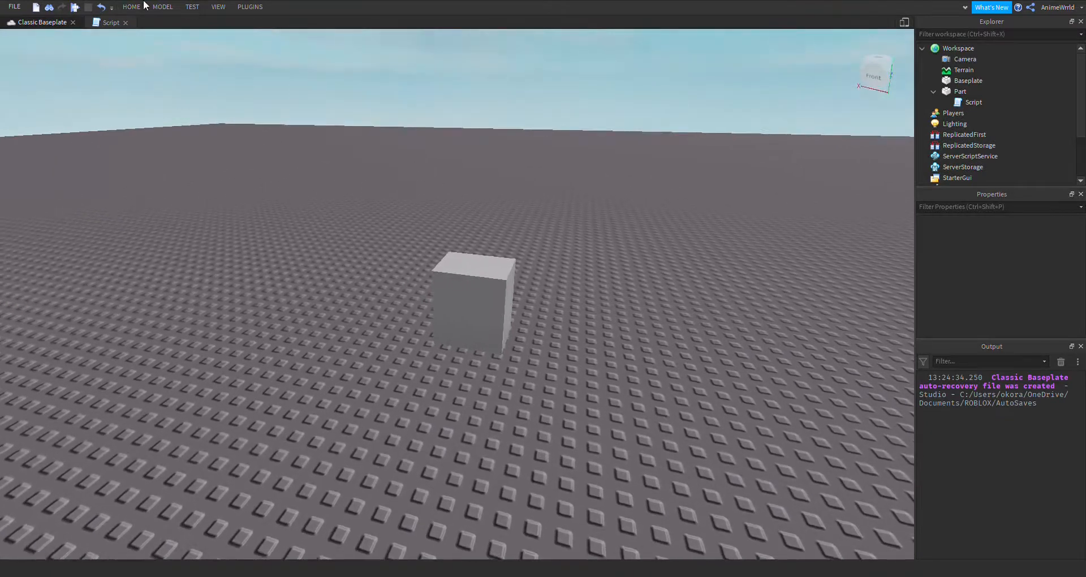
left_click(111, 23)
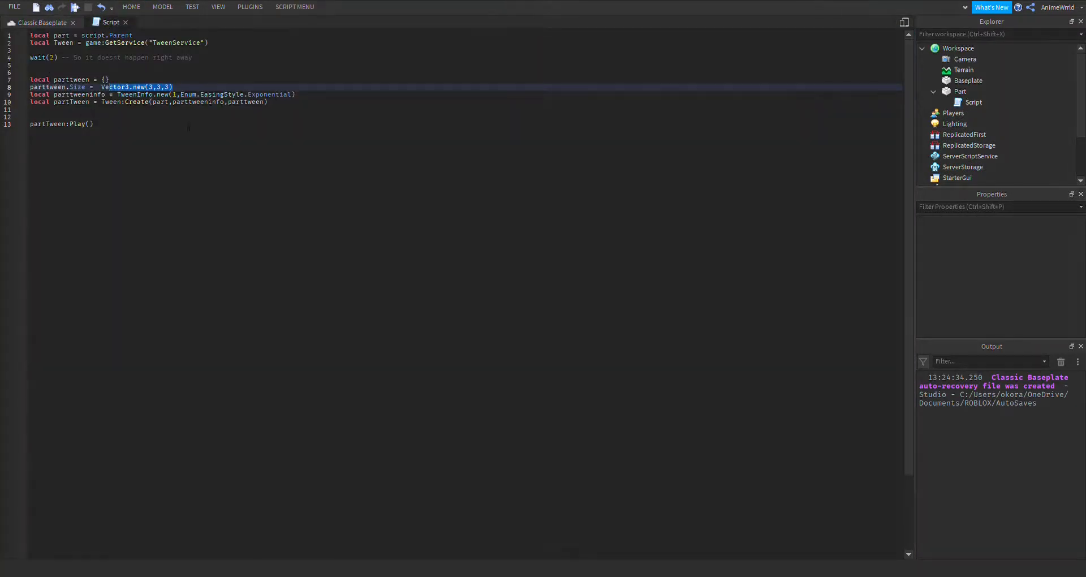